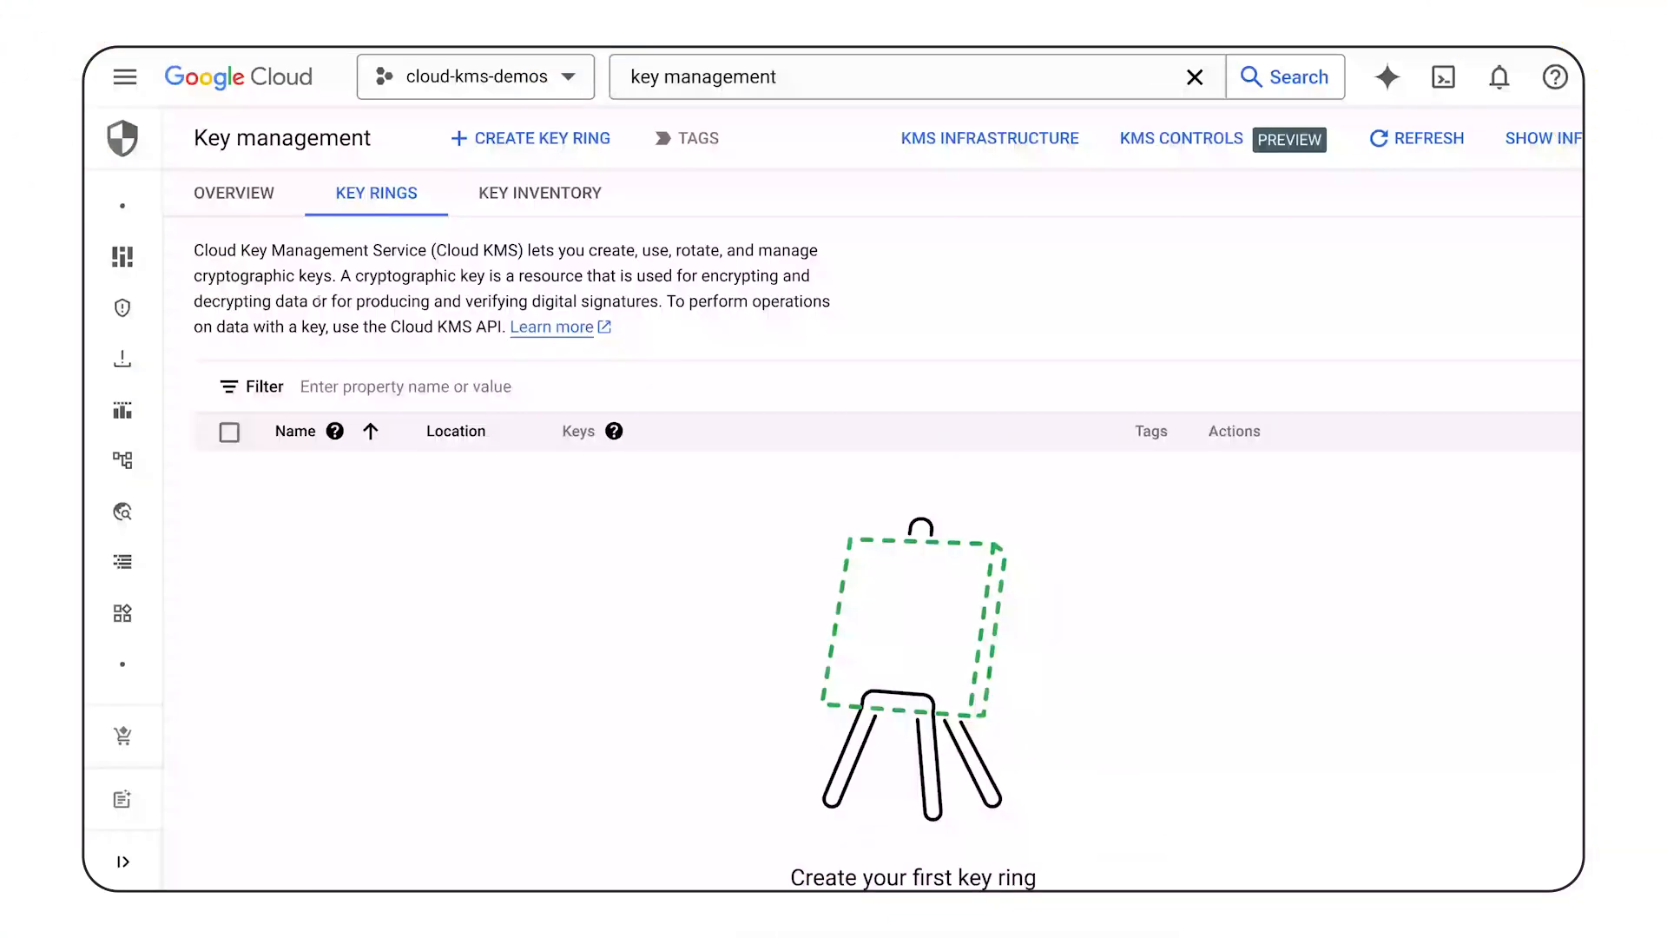
- Create the regional key ring first-key-ring in us-central1 (Iowa)
click(531, 139)
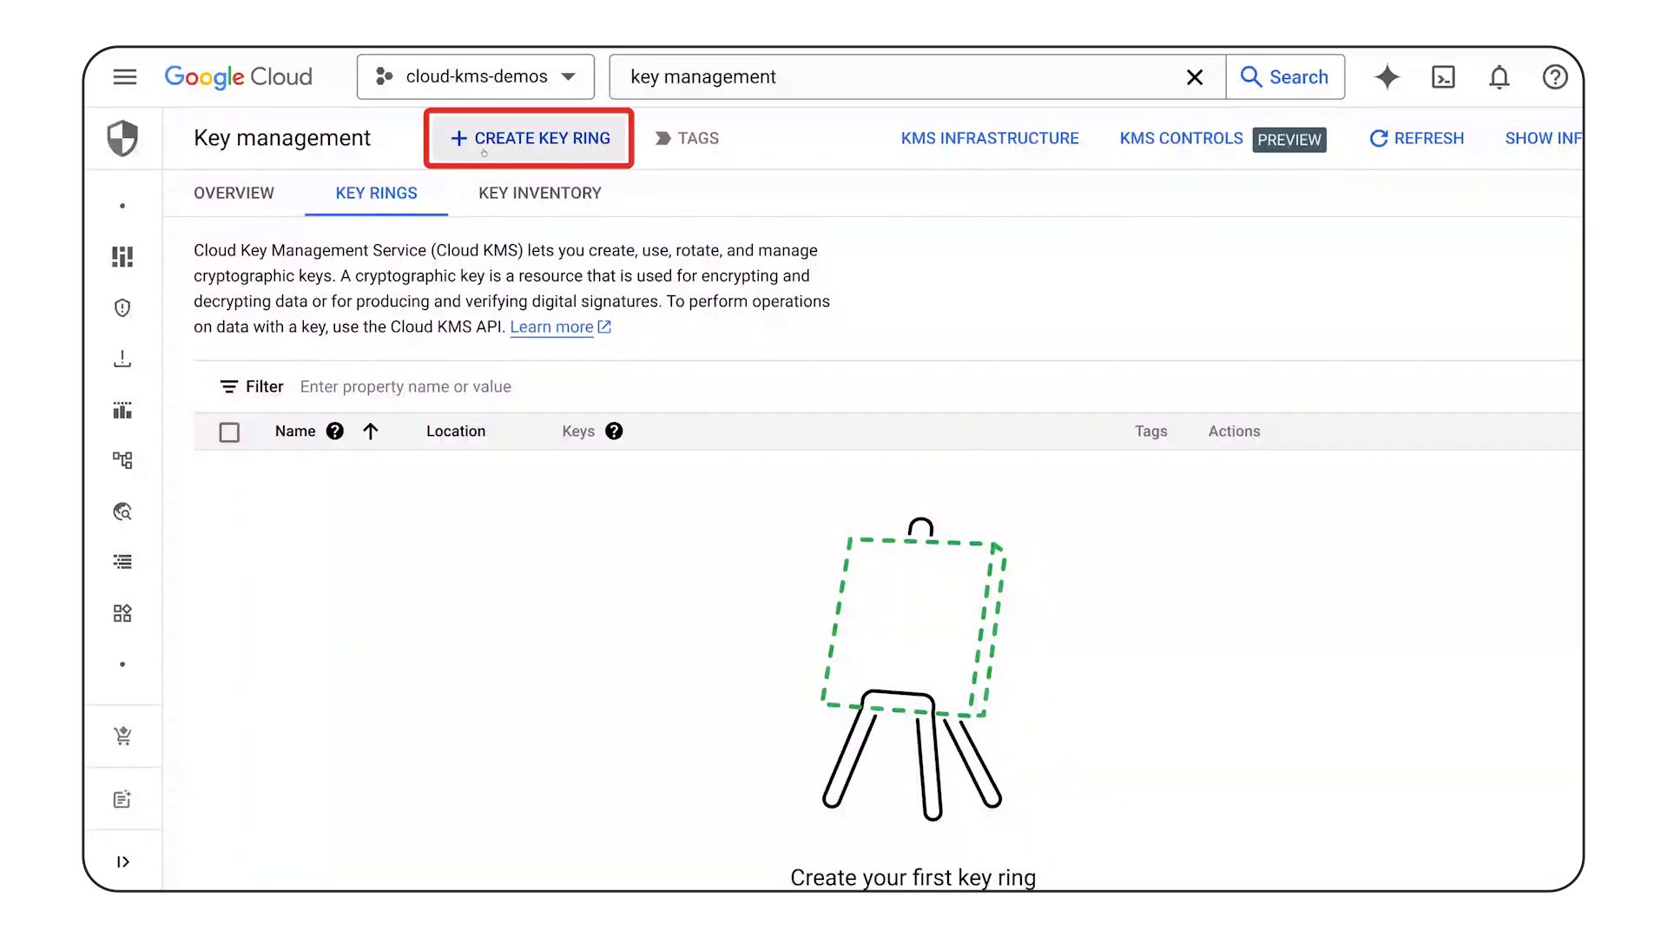
click(528, 138)
text(first)
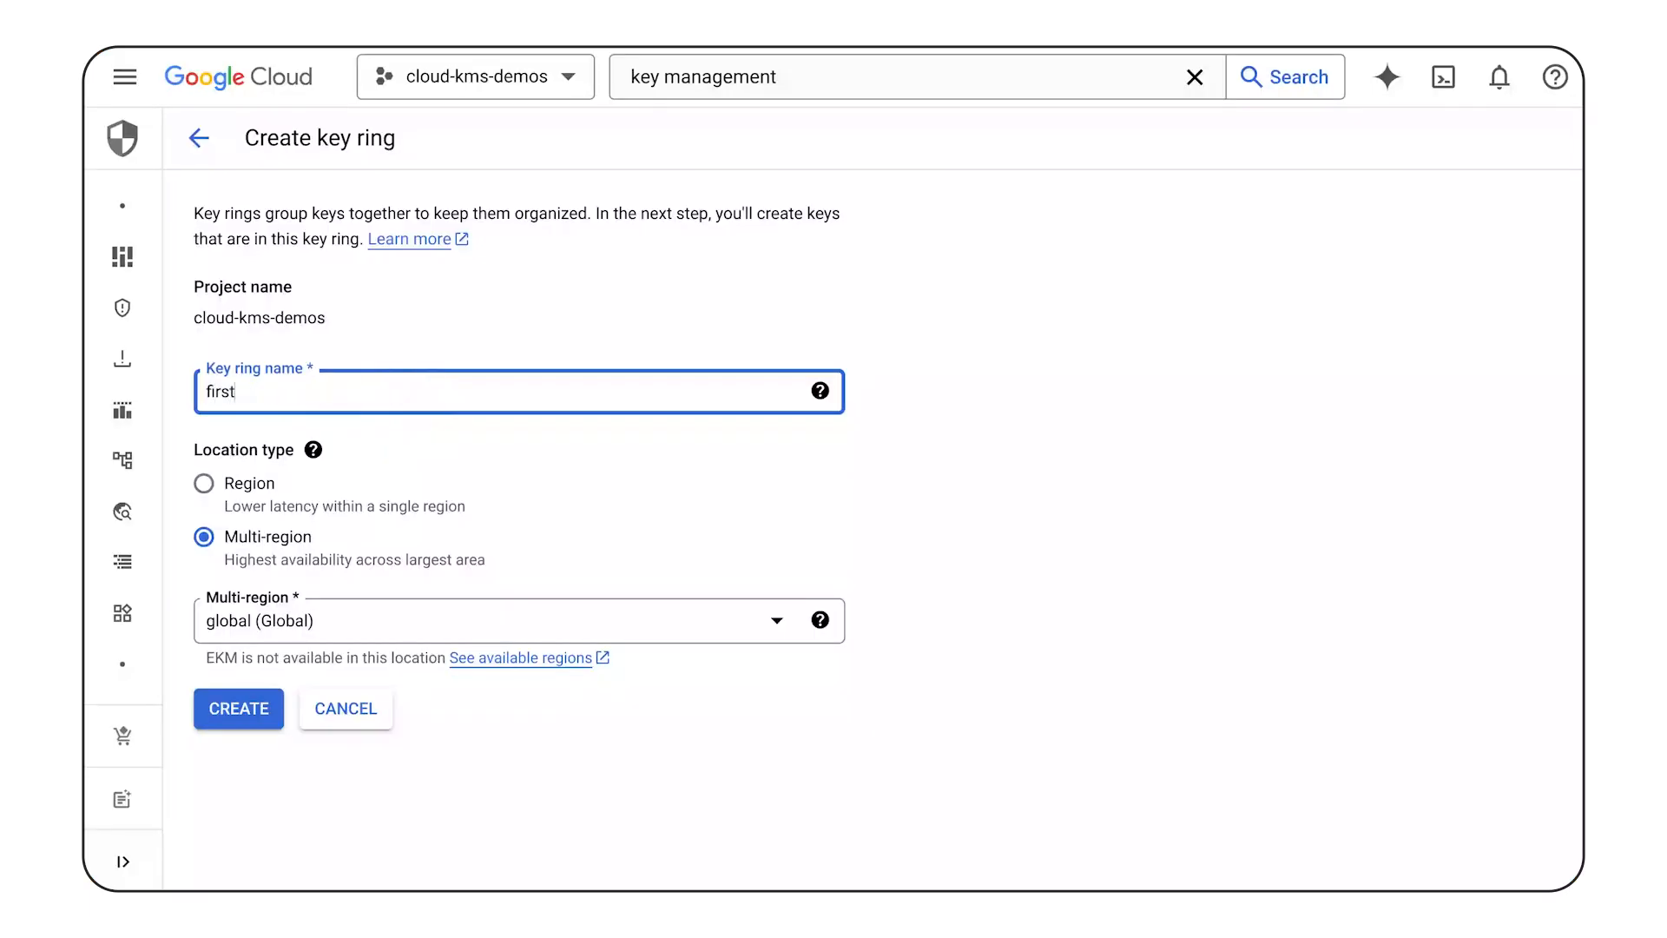
click(203, 483)
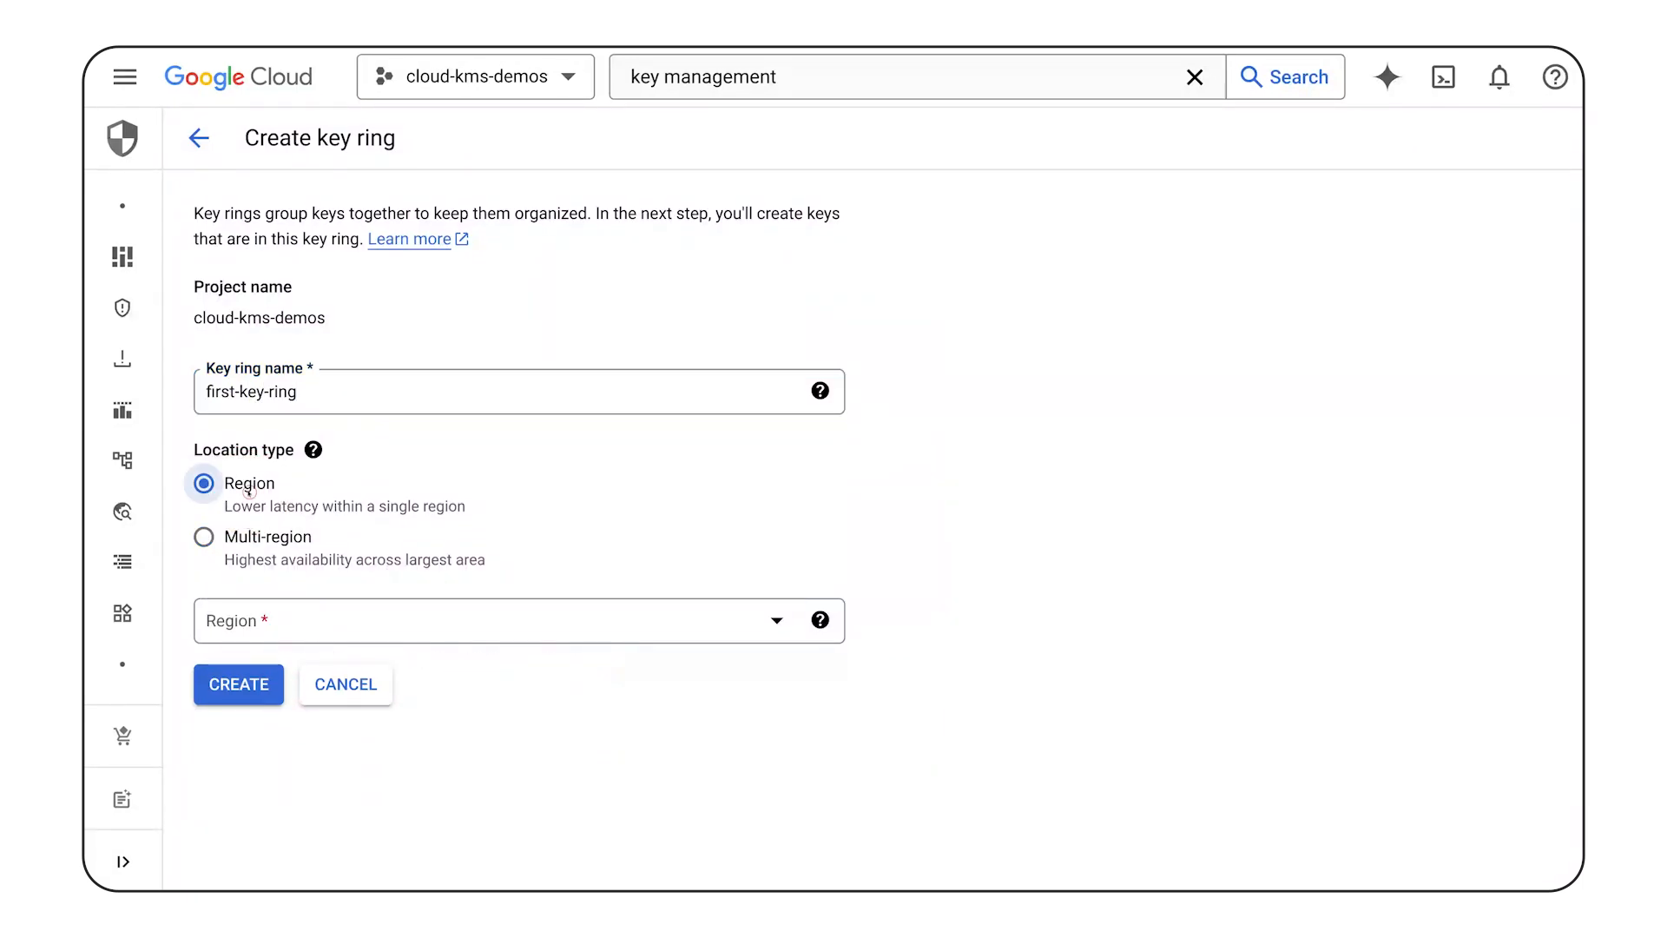
click(491, 619)
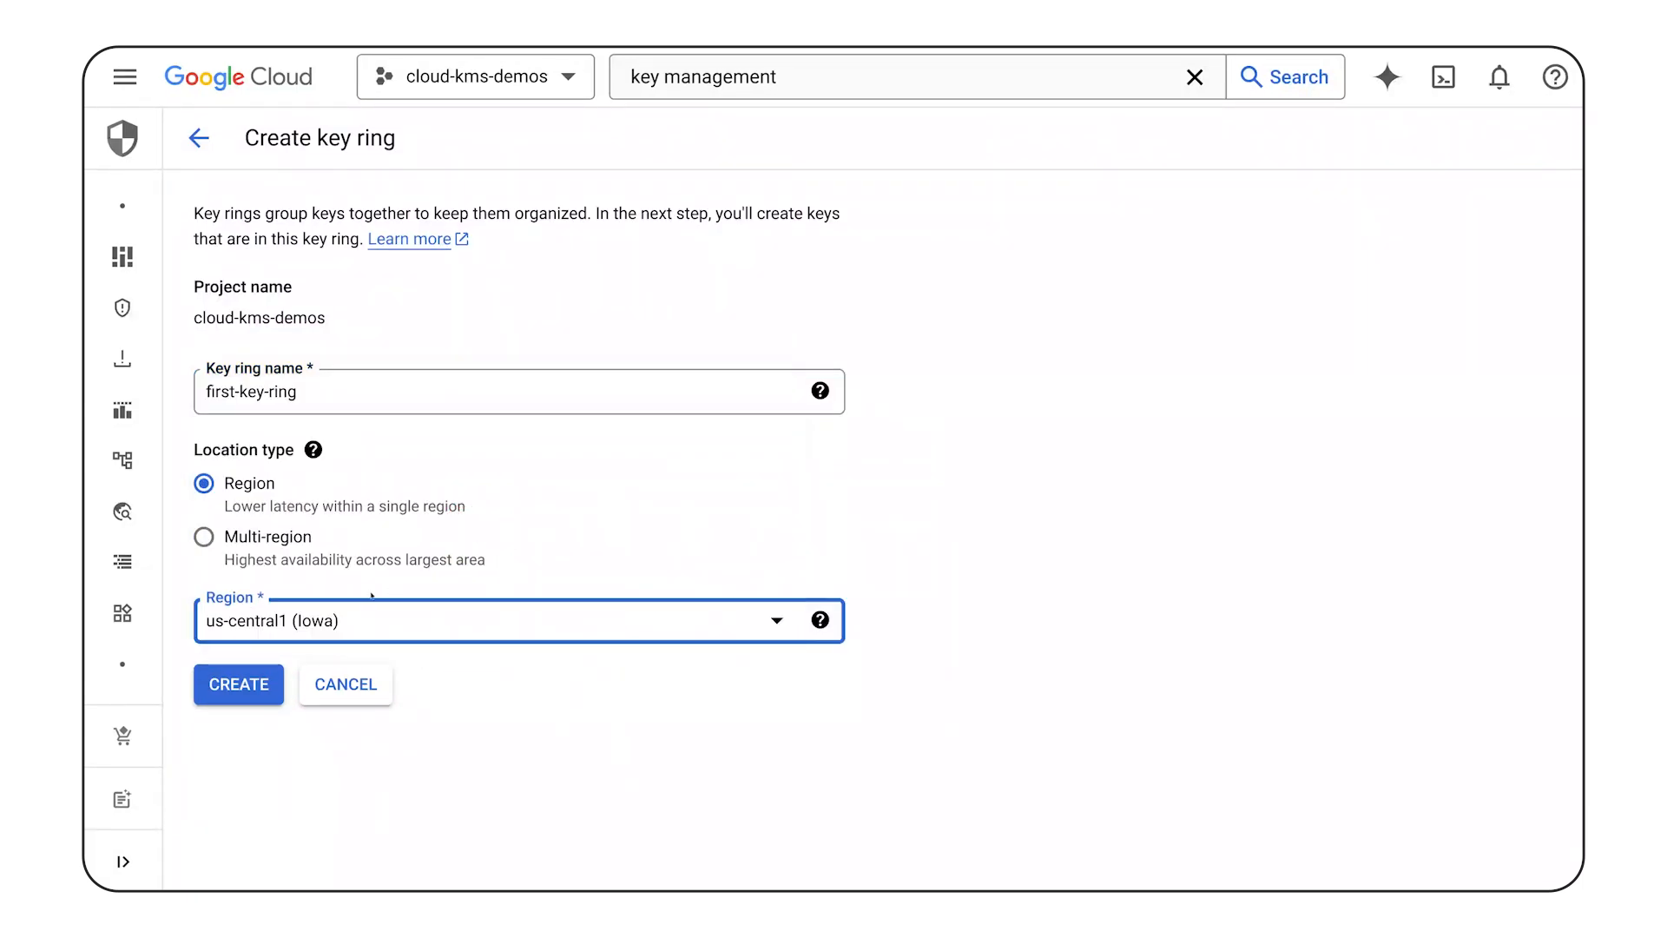
click(238, 684)
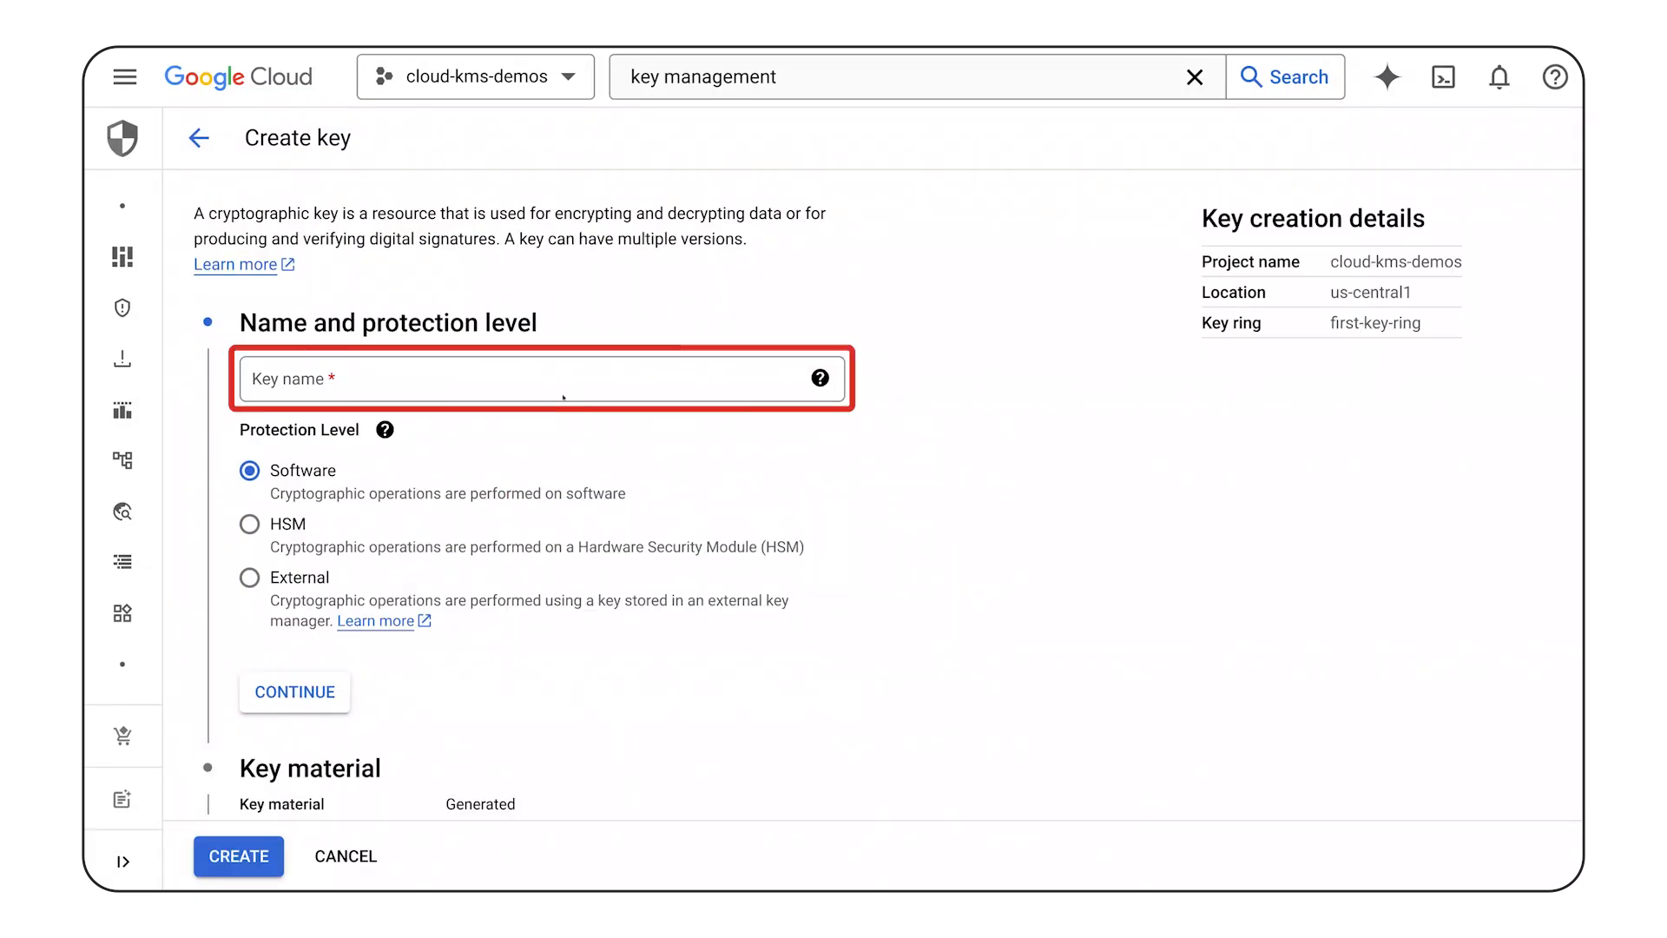
- Name the key my-first-key with Software protection and keep generated key material
click(548, 379)
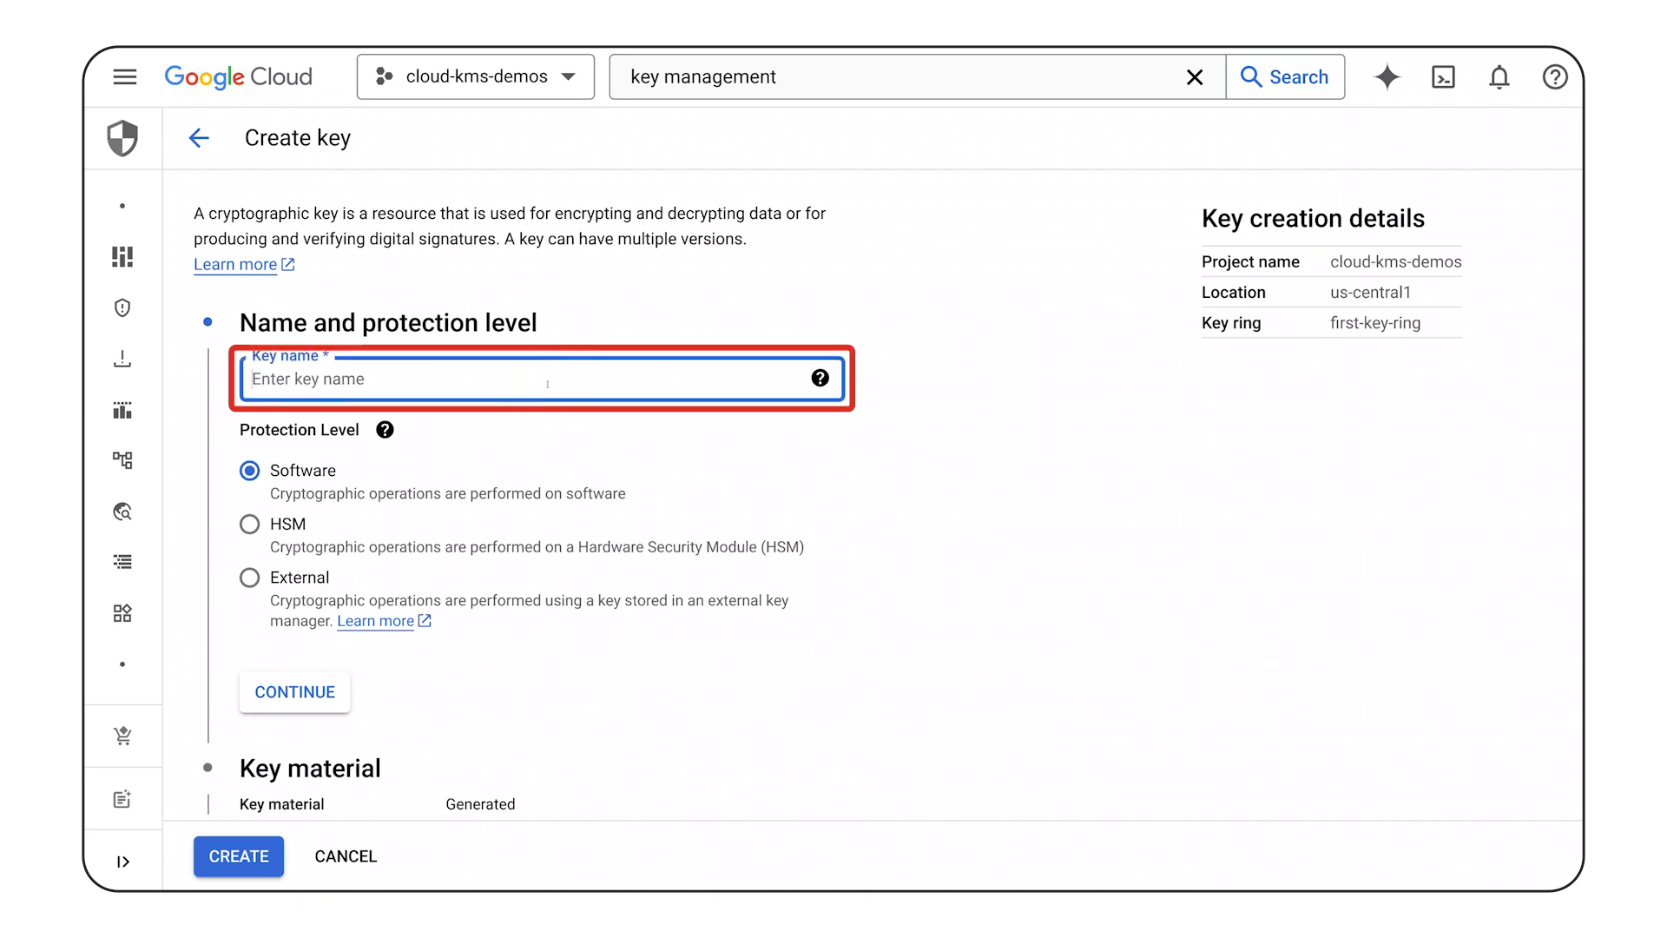
text(my-first-)
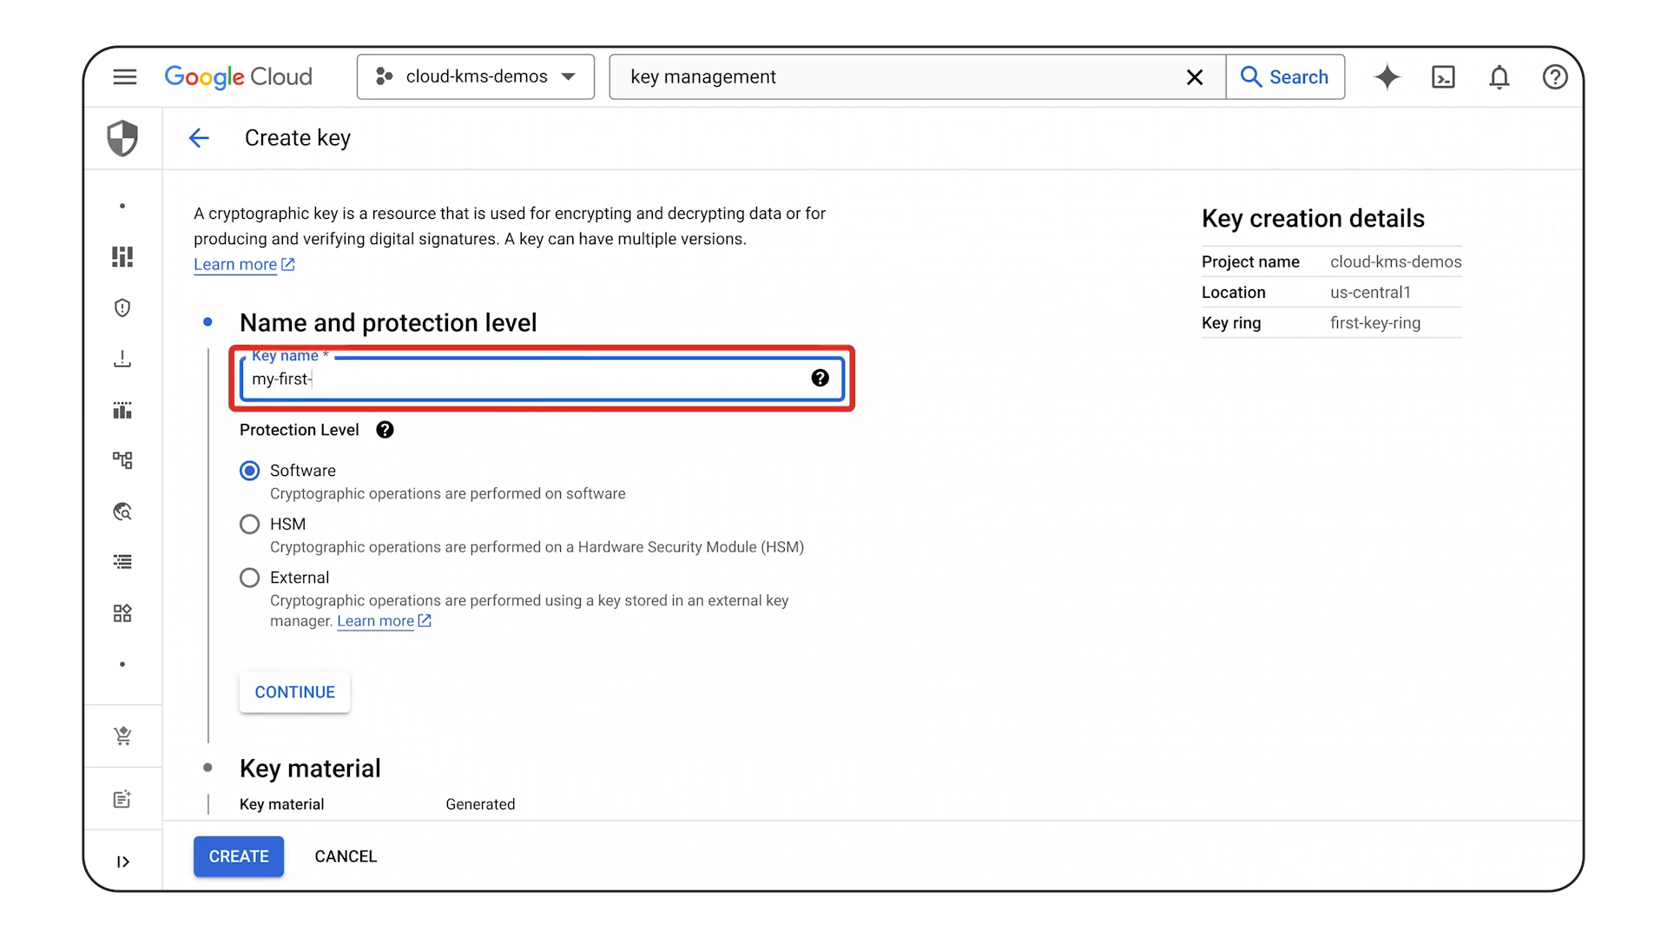
text(key)
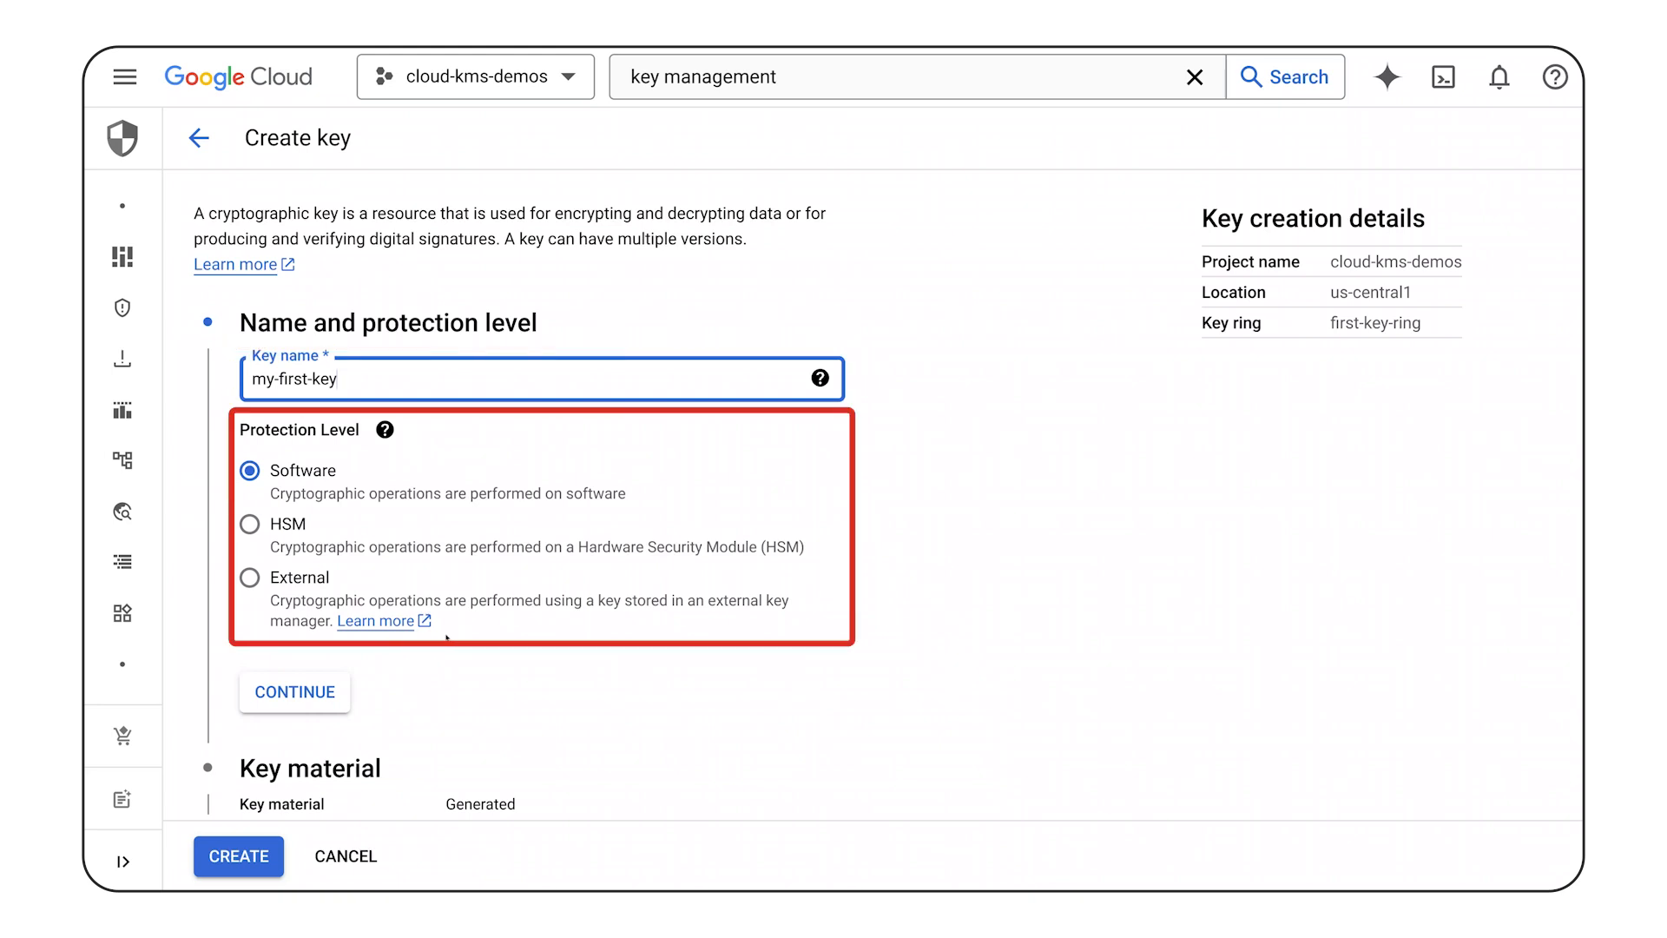
mouse_move(410, 670)
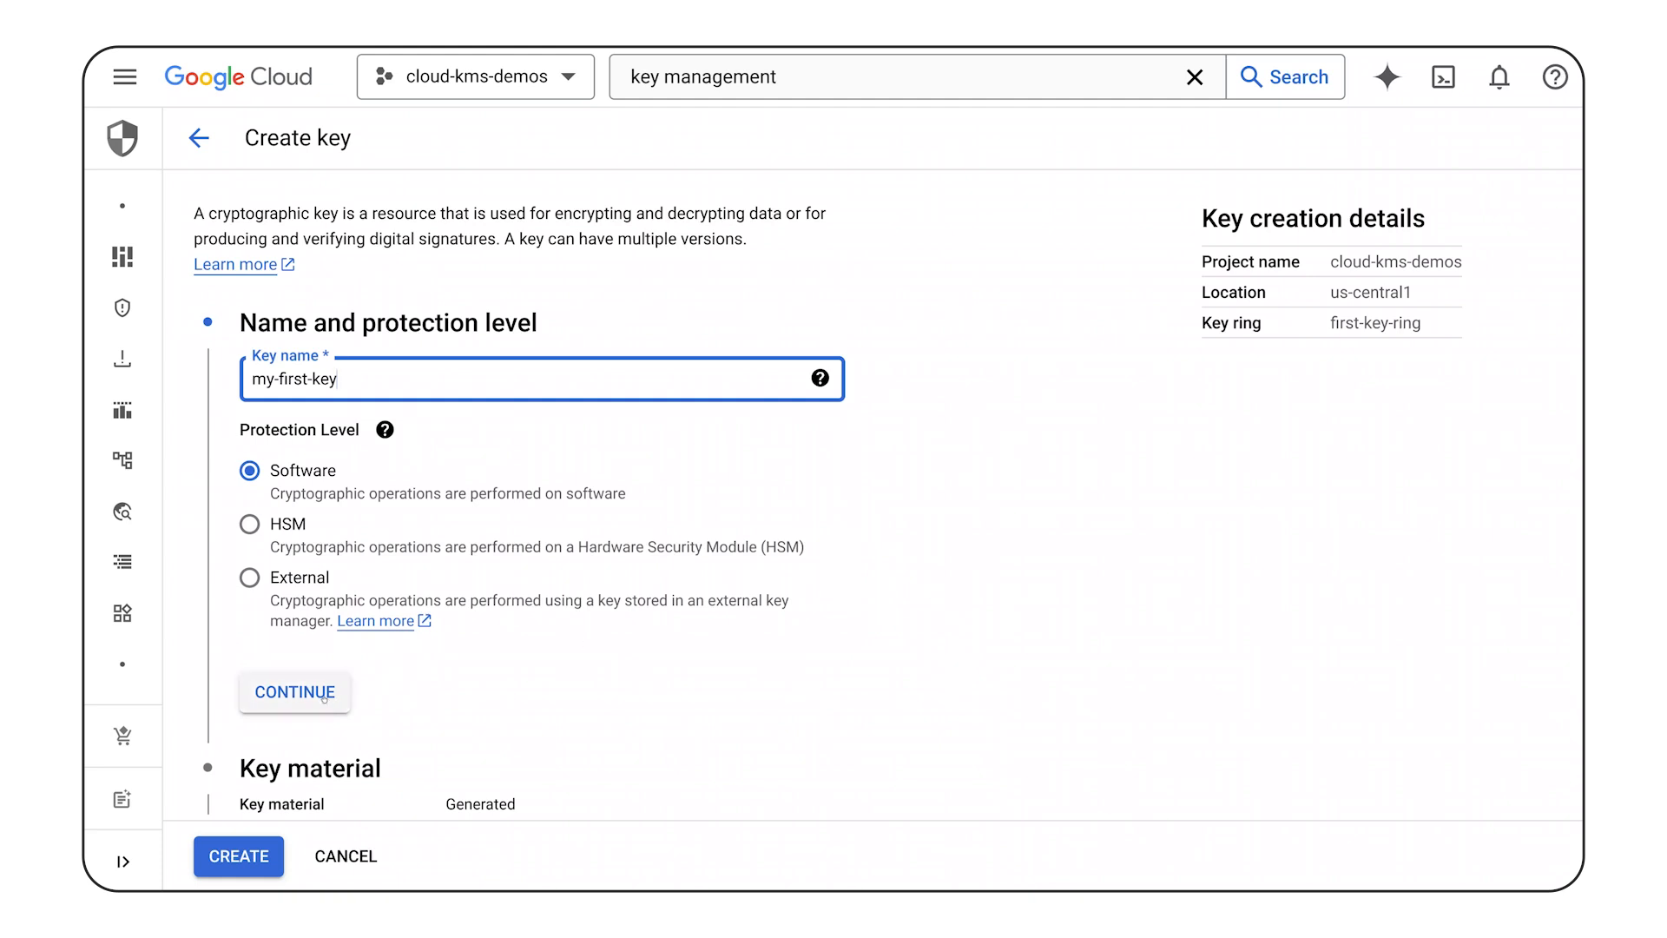
click(293, 691)
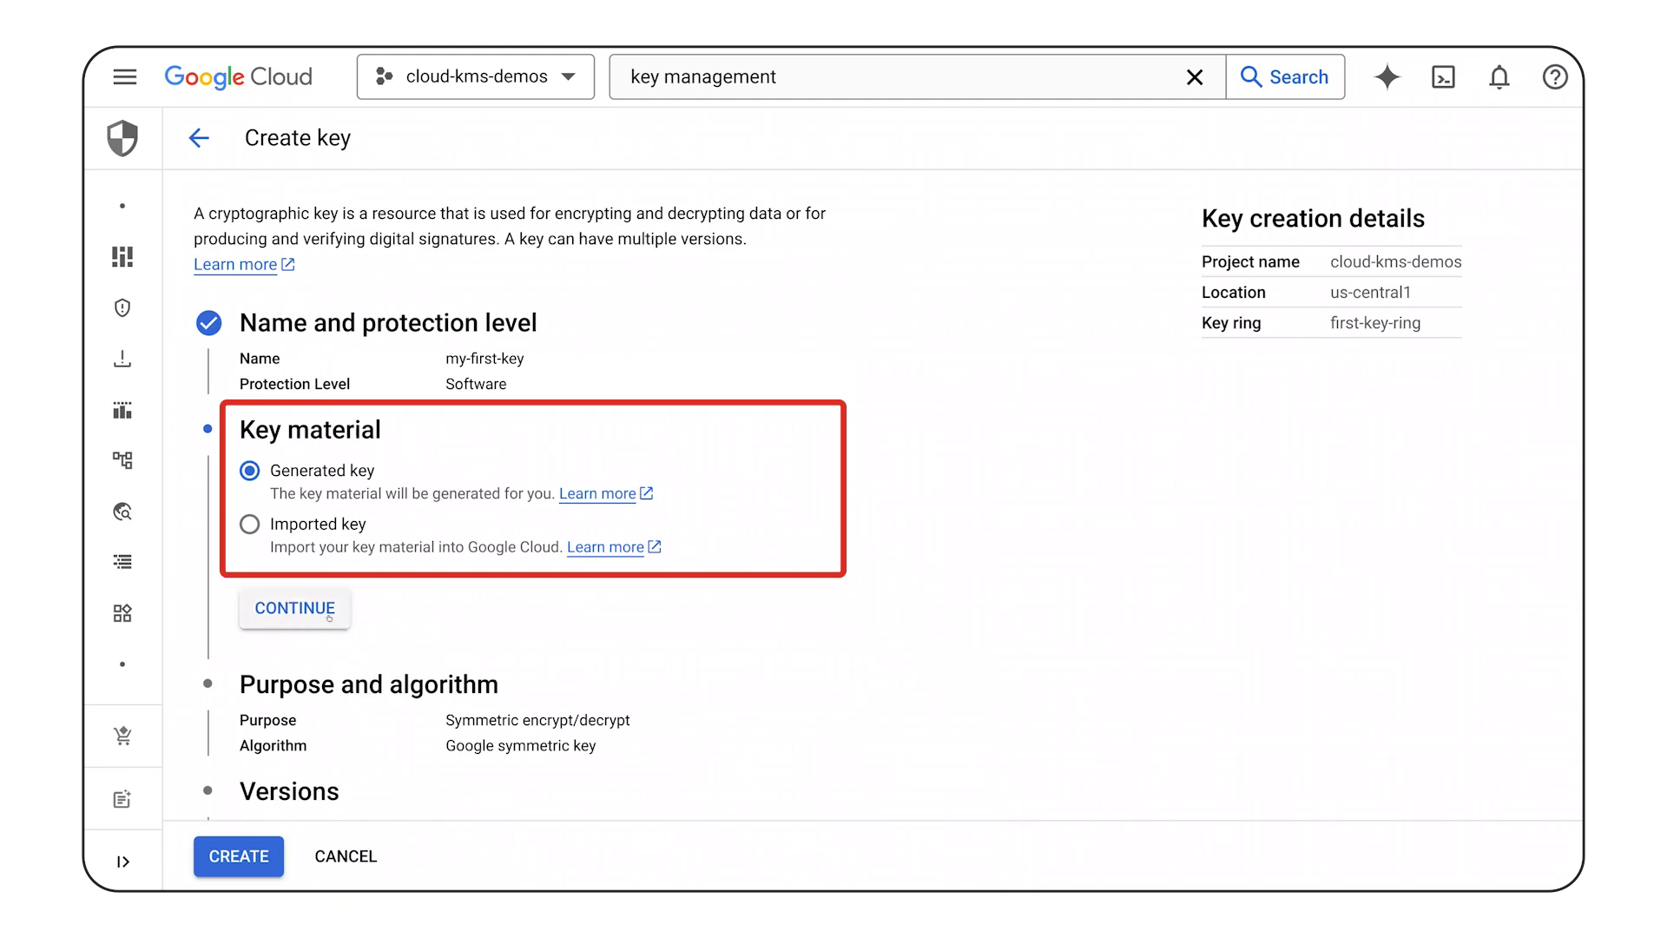
click(293, 607)
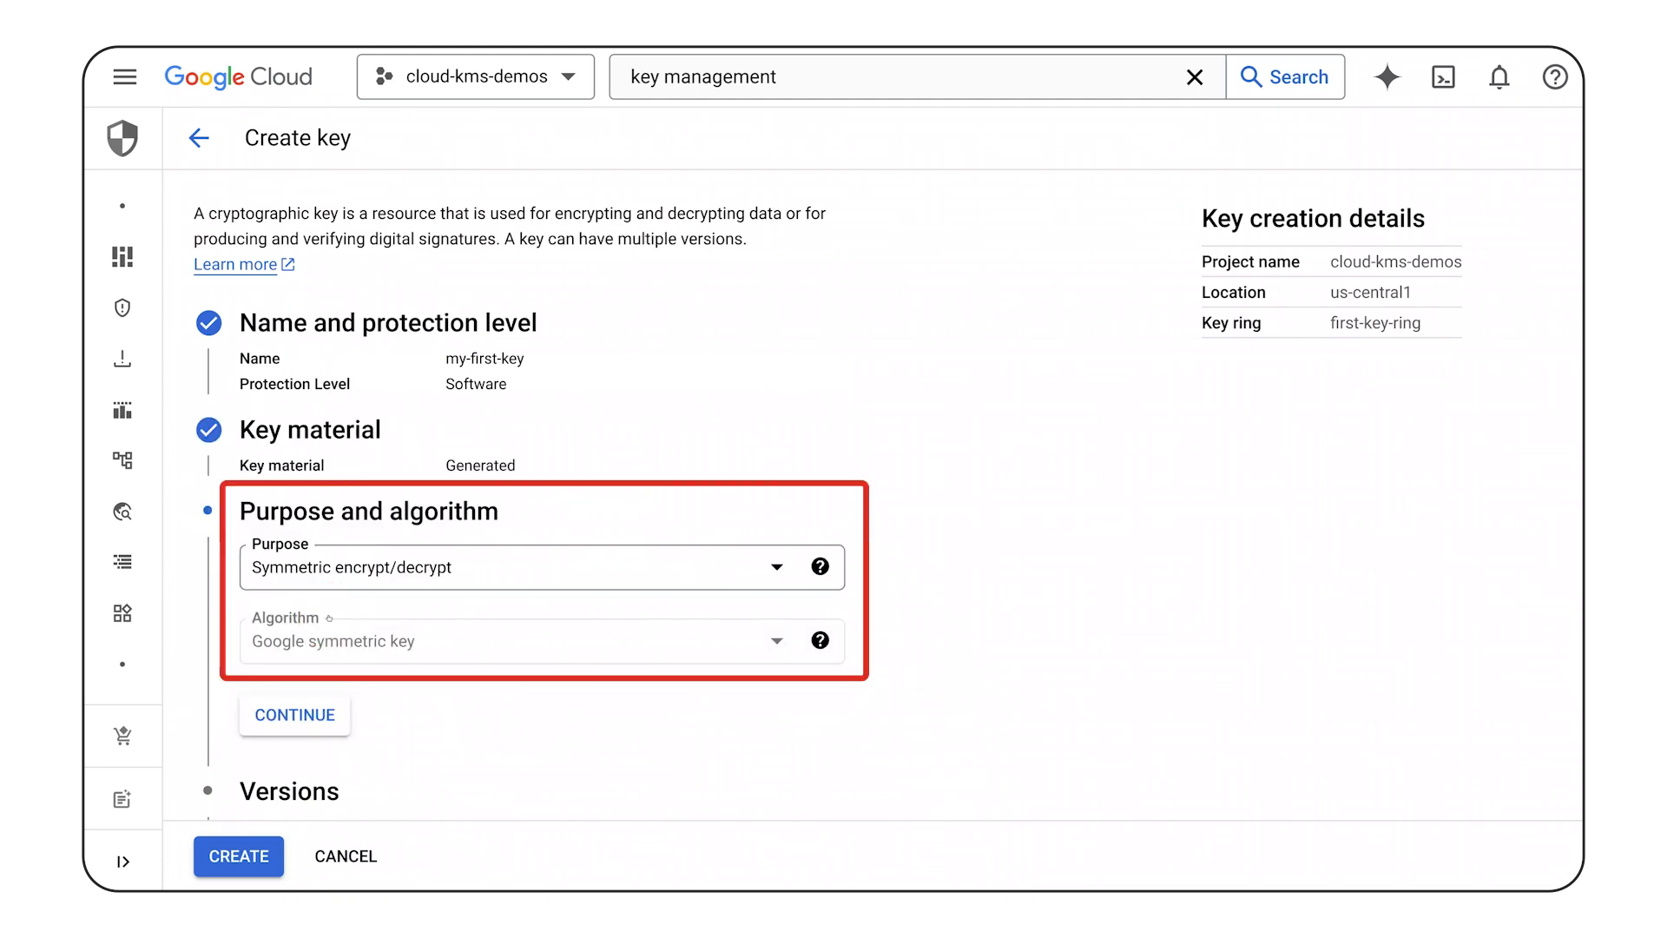
- Keep Symmetric encrypt/decrypt purpose and 90-day rotation, then create my-first-key
click(540, 566)
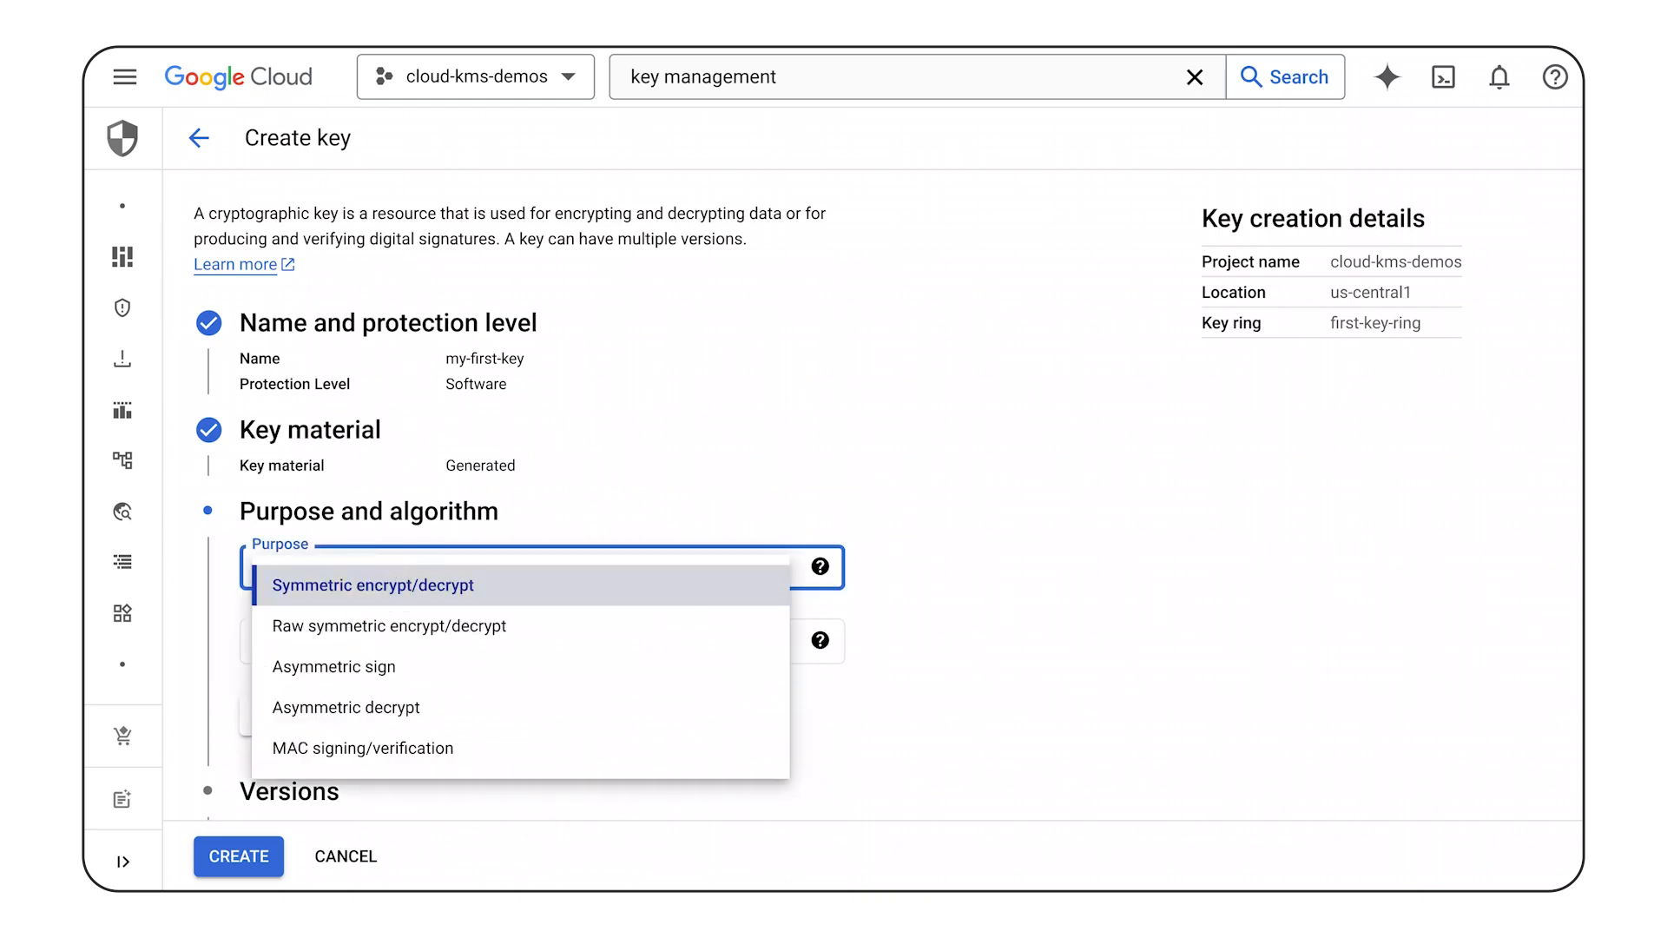
click(375, 585)
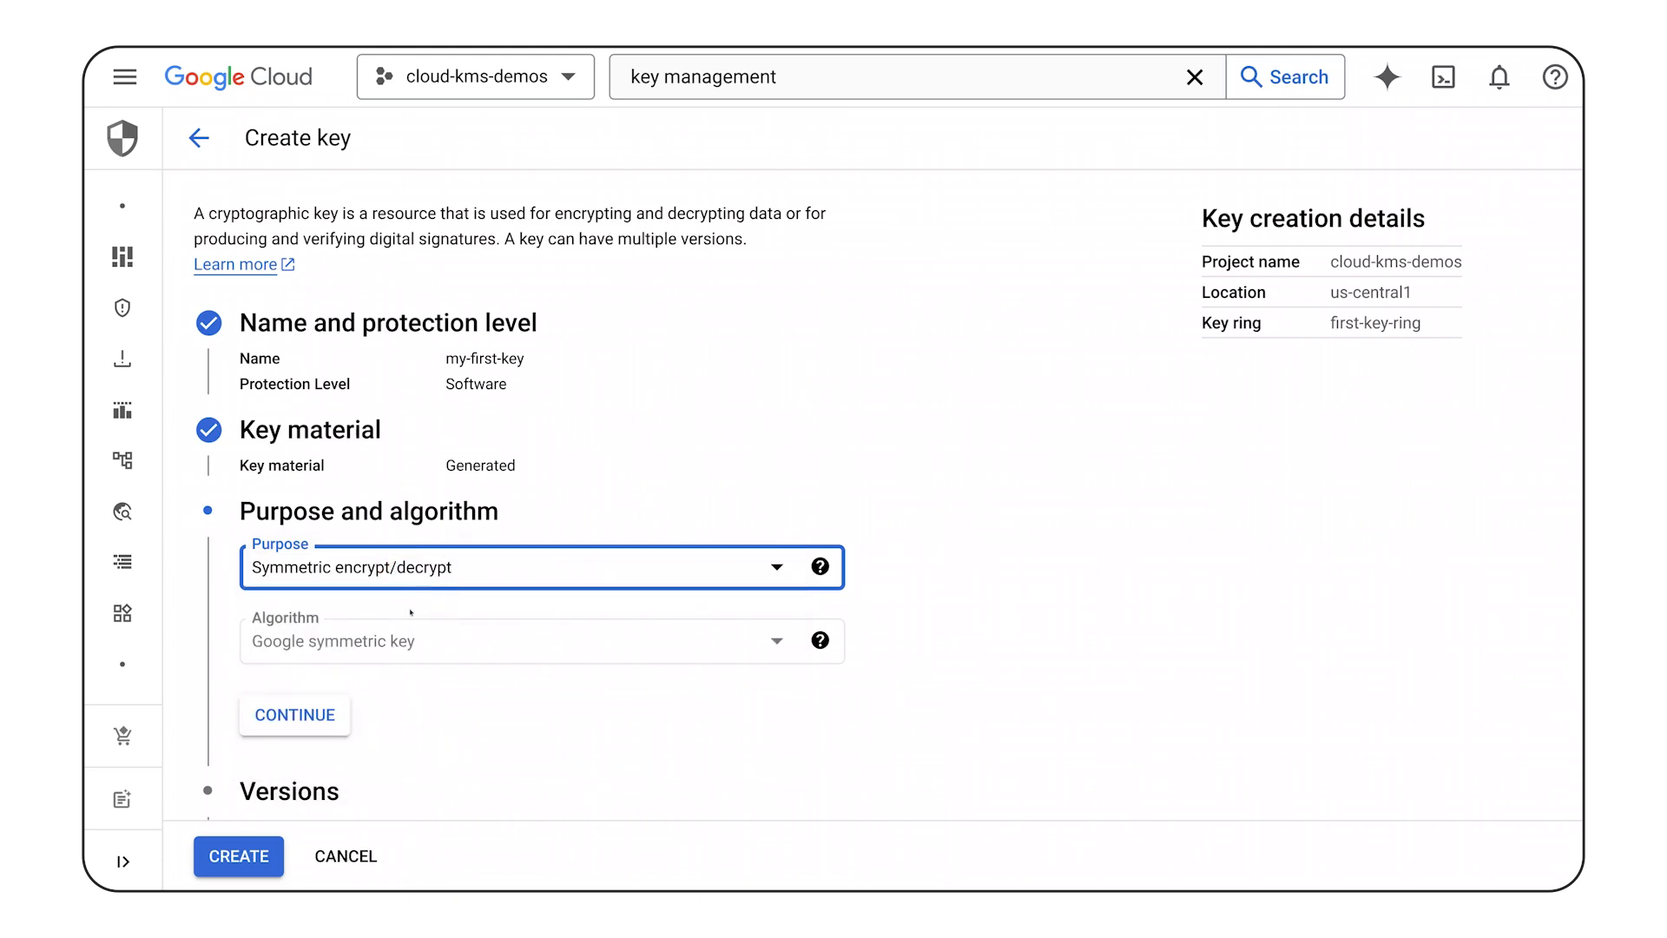
click(294, 716)
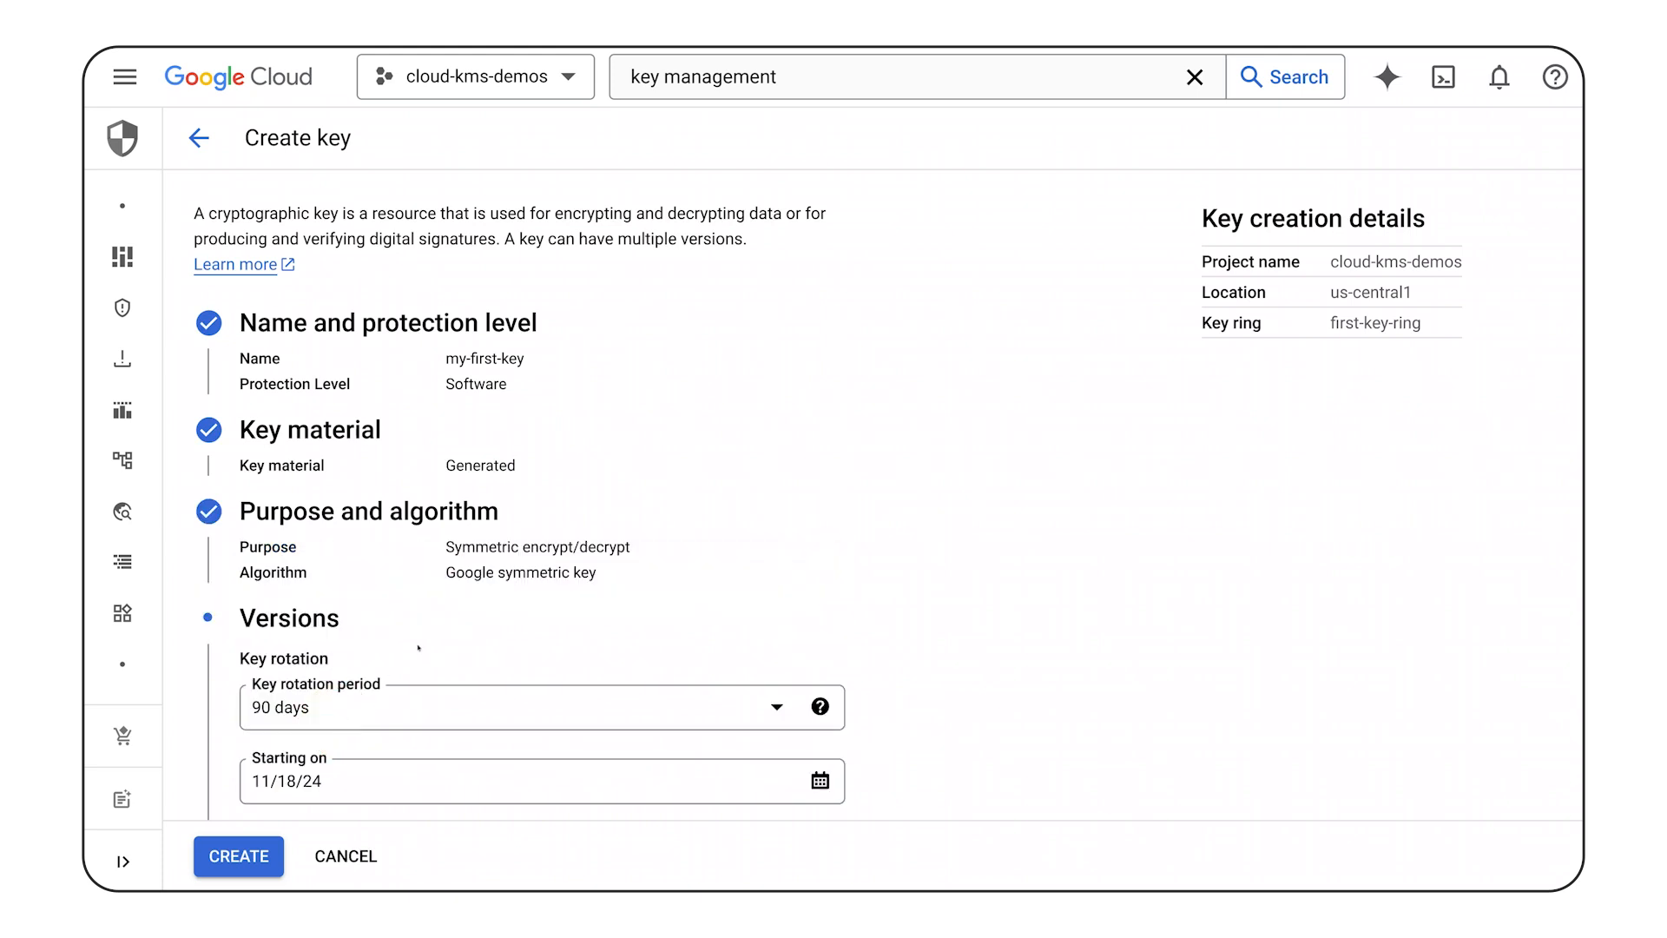
scroll(down, 3)
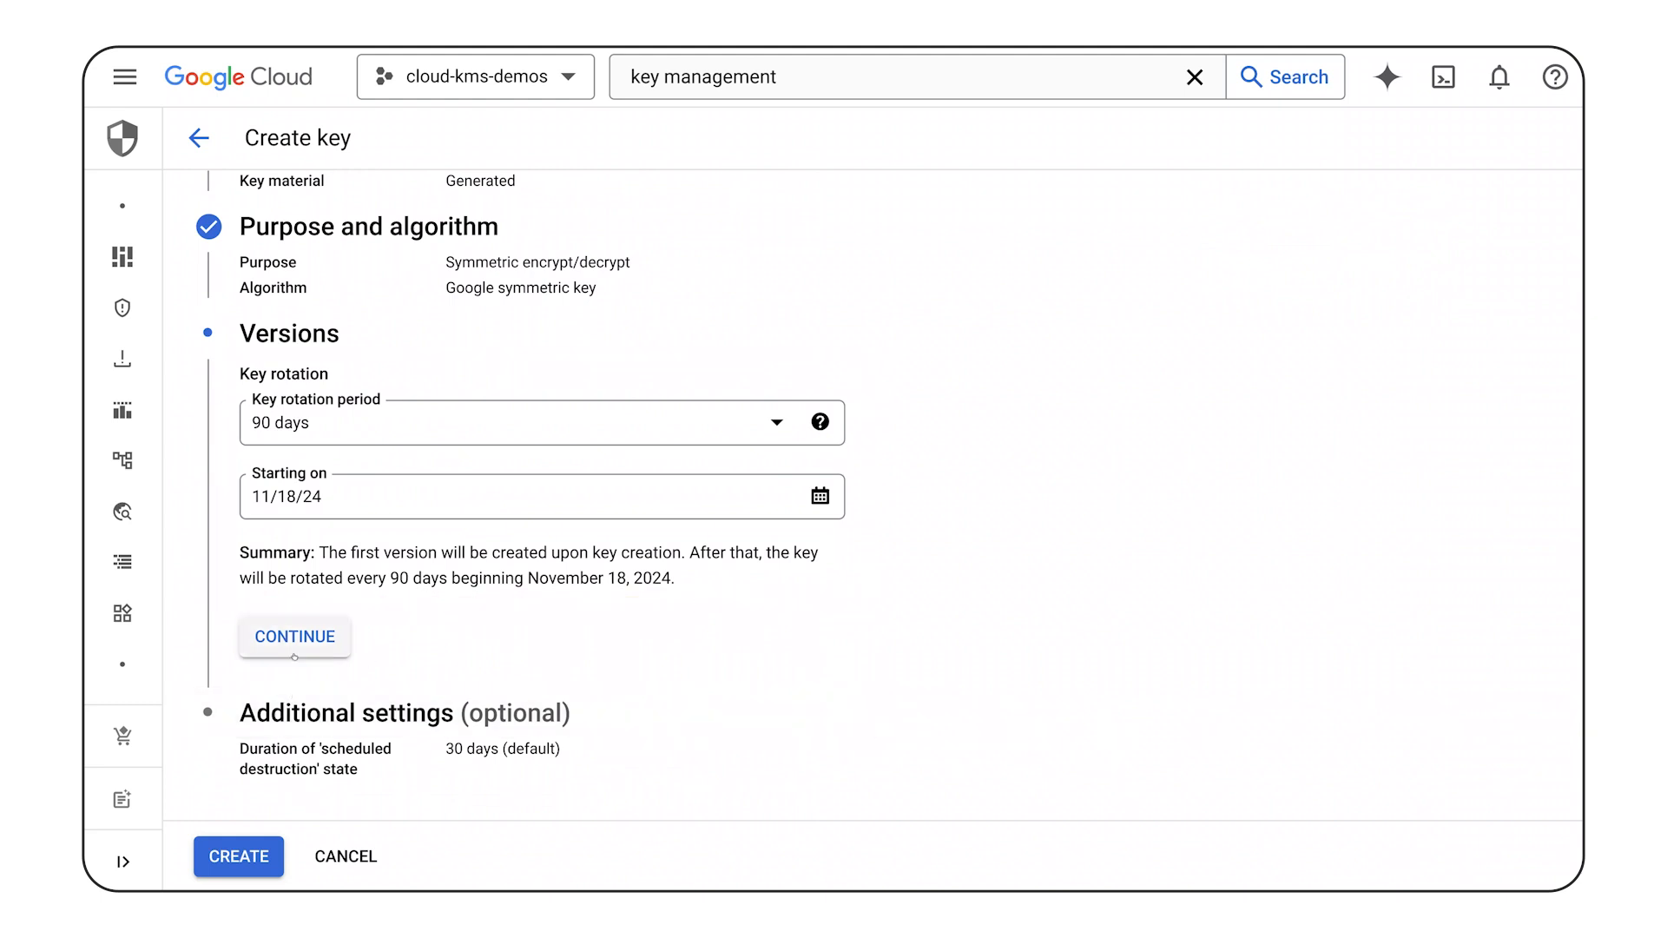
click(236, 856)
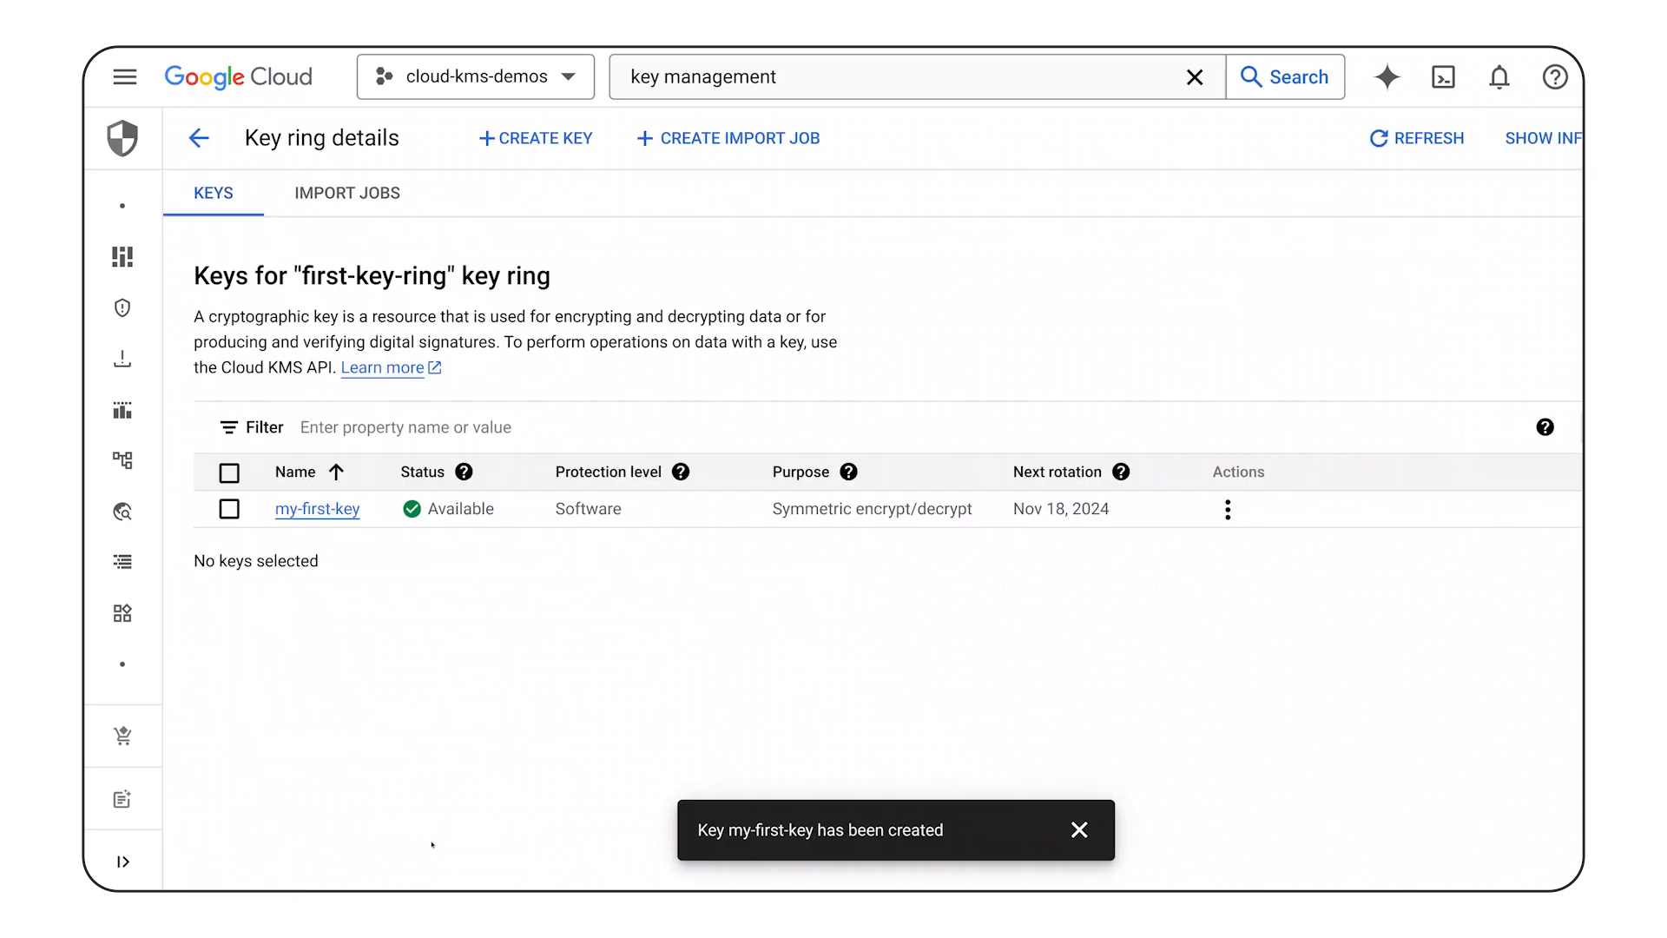
mouse_move(467, 839)
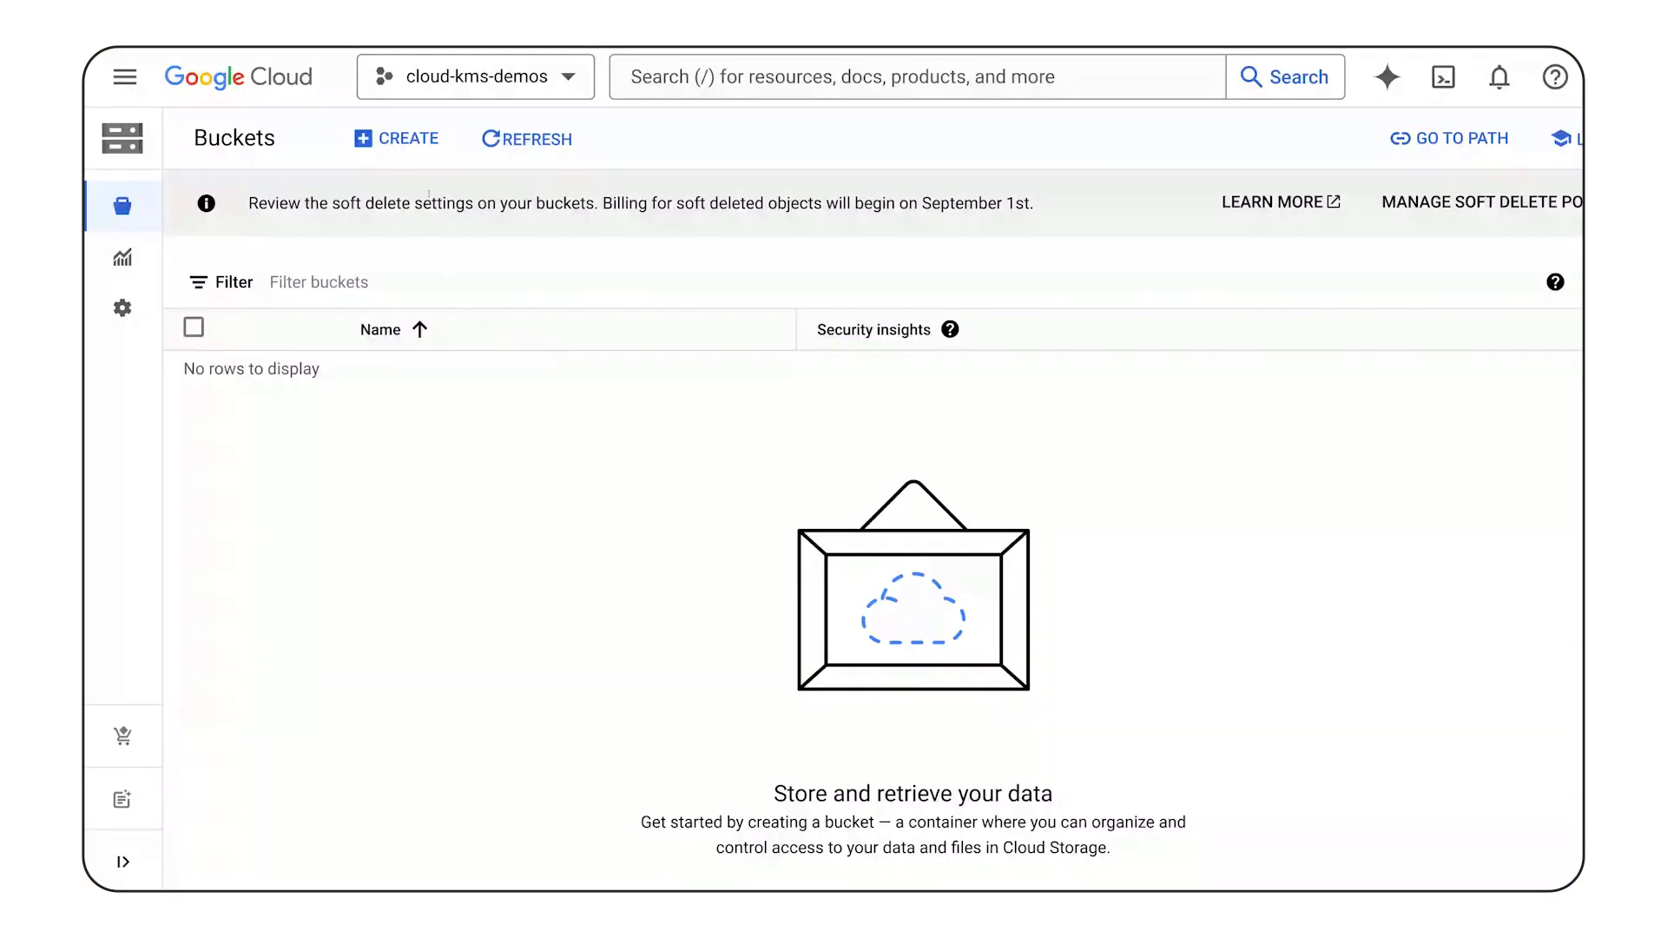
- Start a new storage bucket placed in the us-central1 (Iowa) region
click(406, 139)
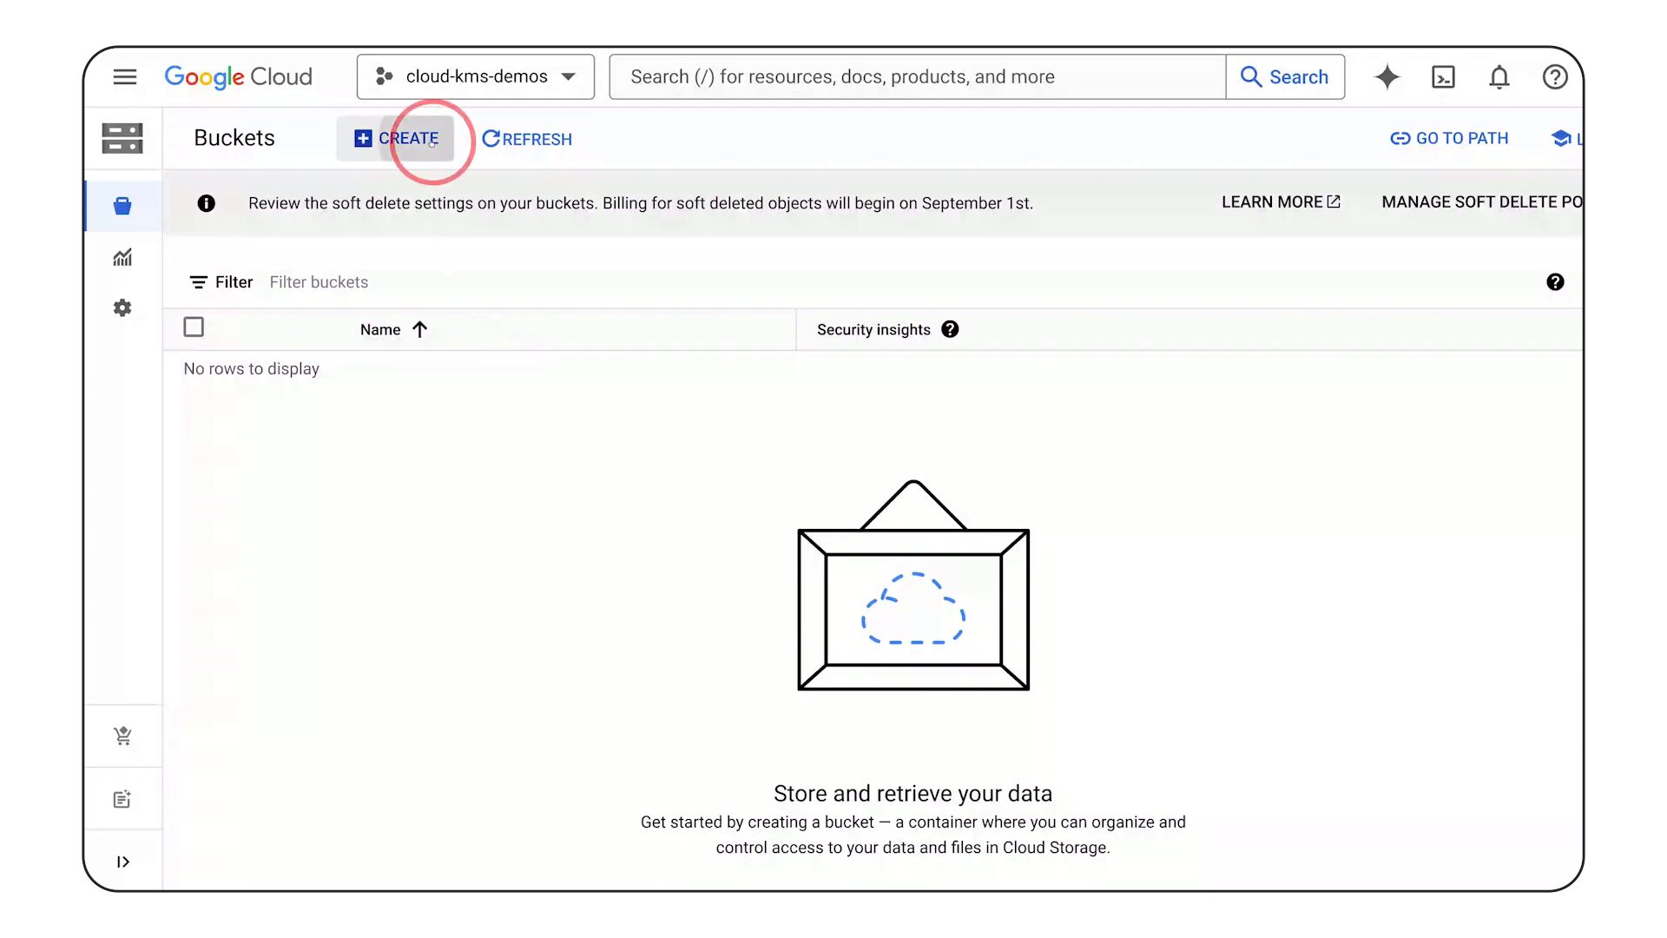
click(409, 139)
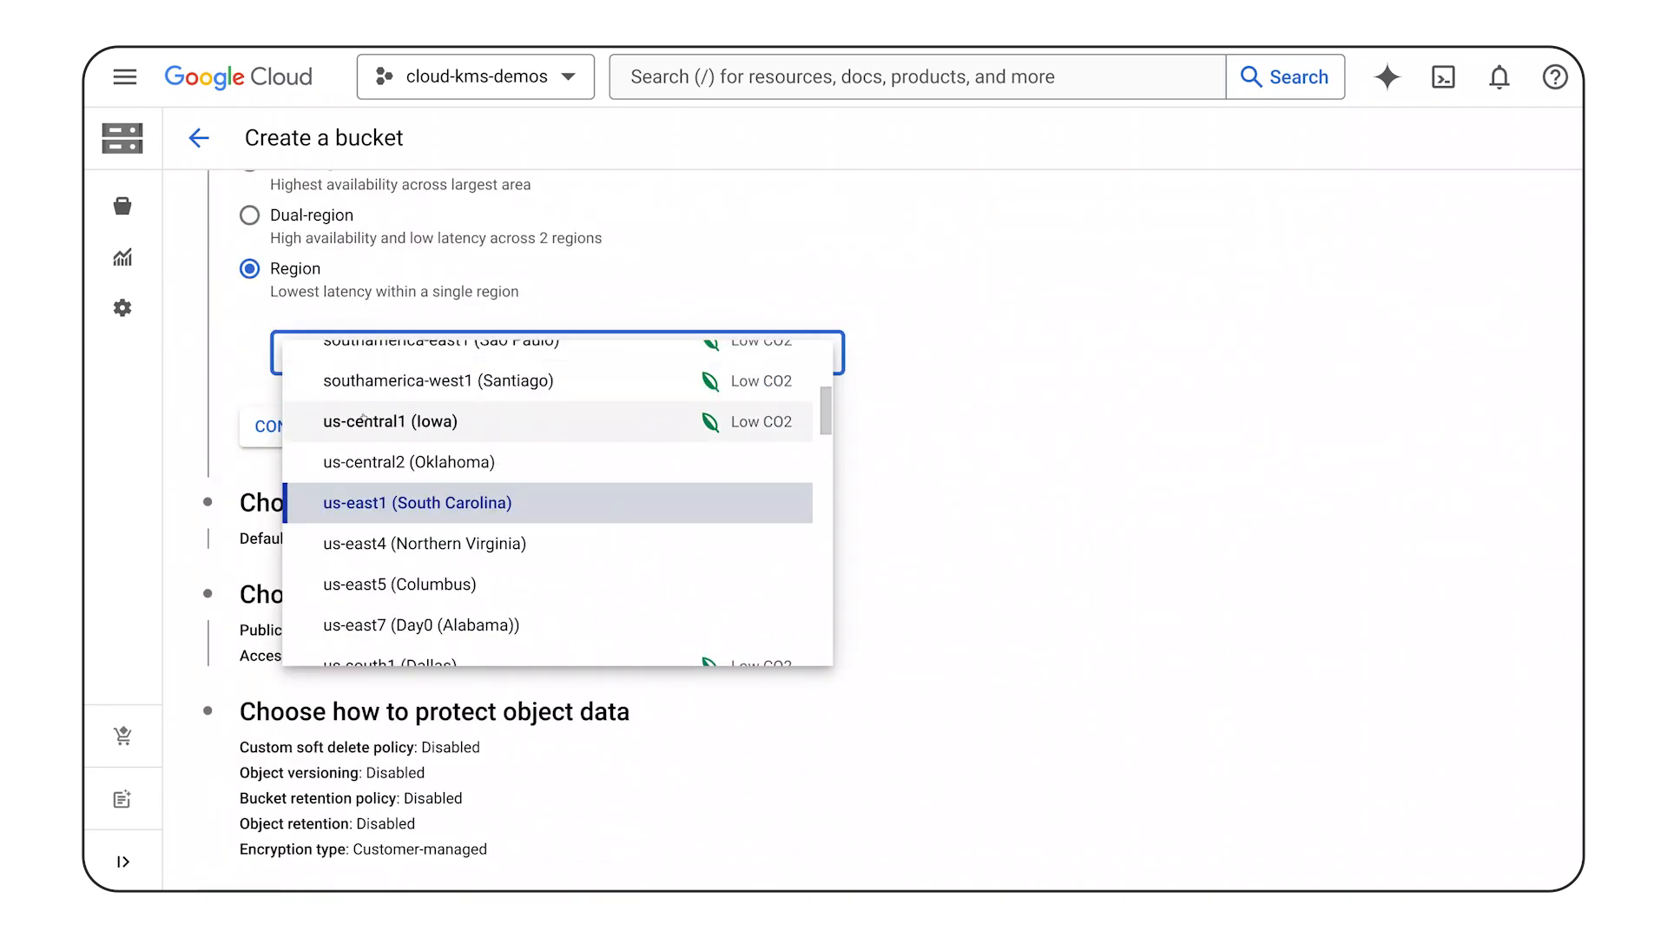
click(380, 421)
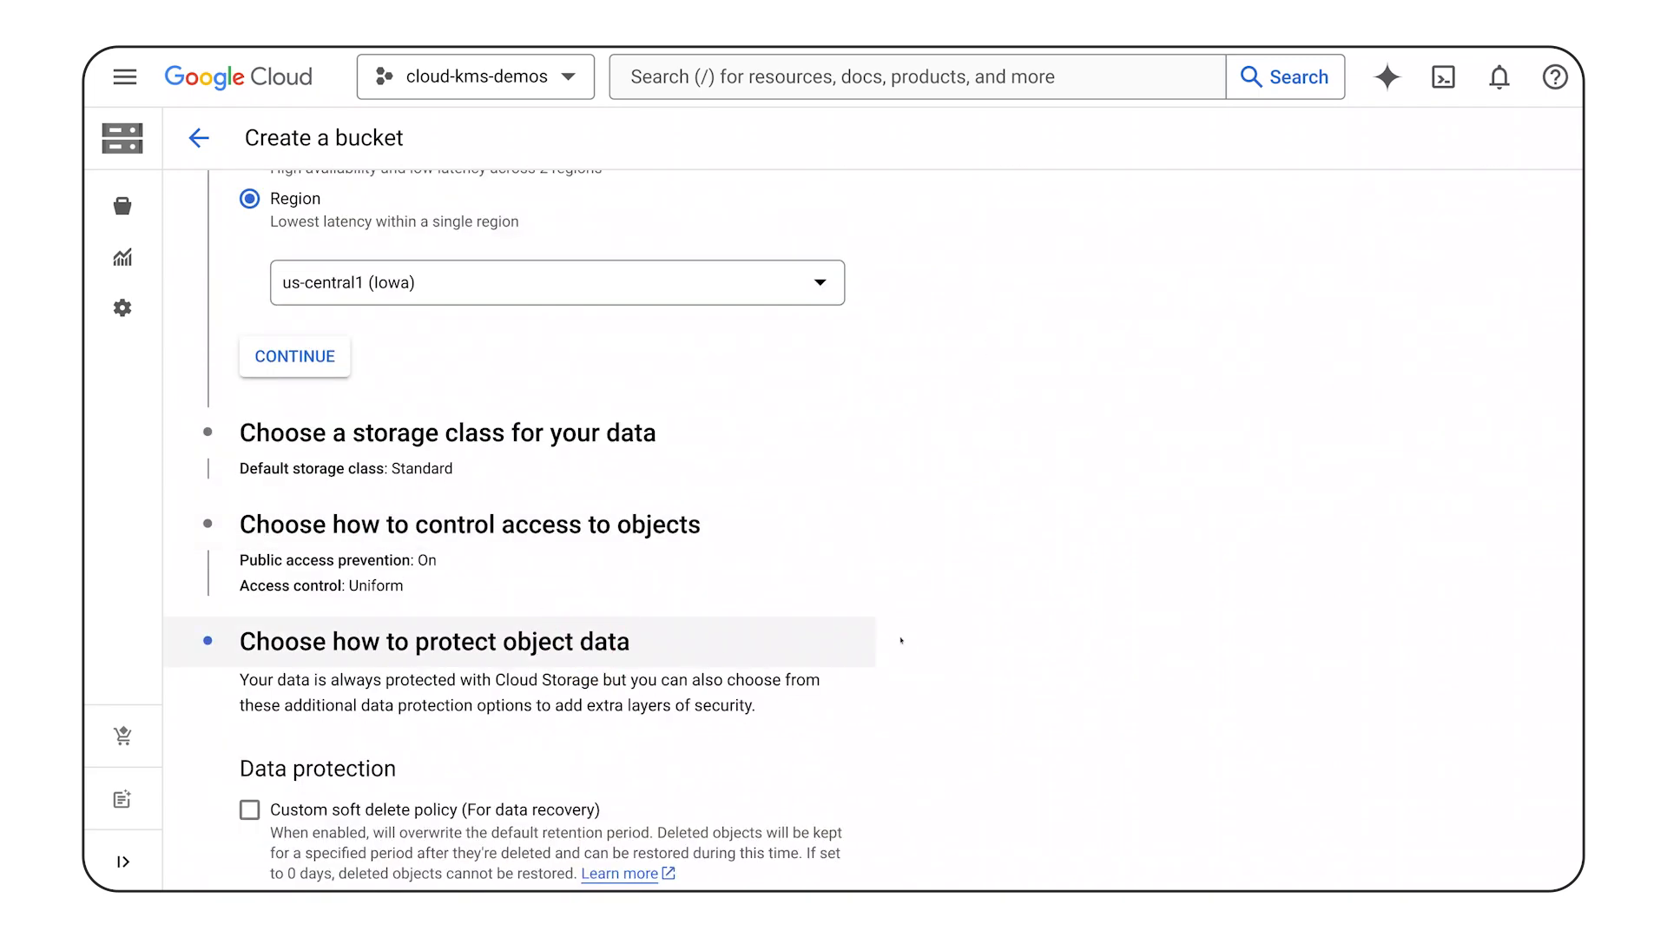
scroll(down, 3)
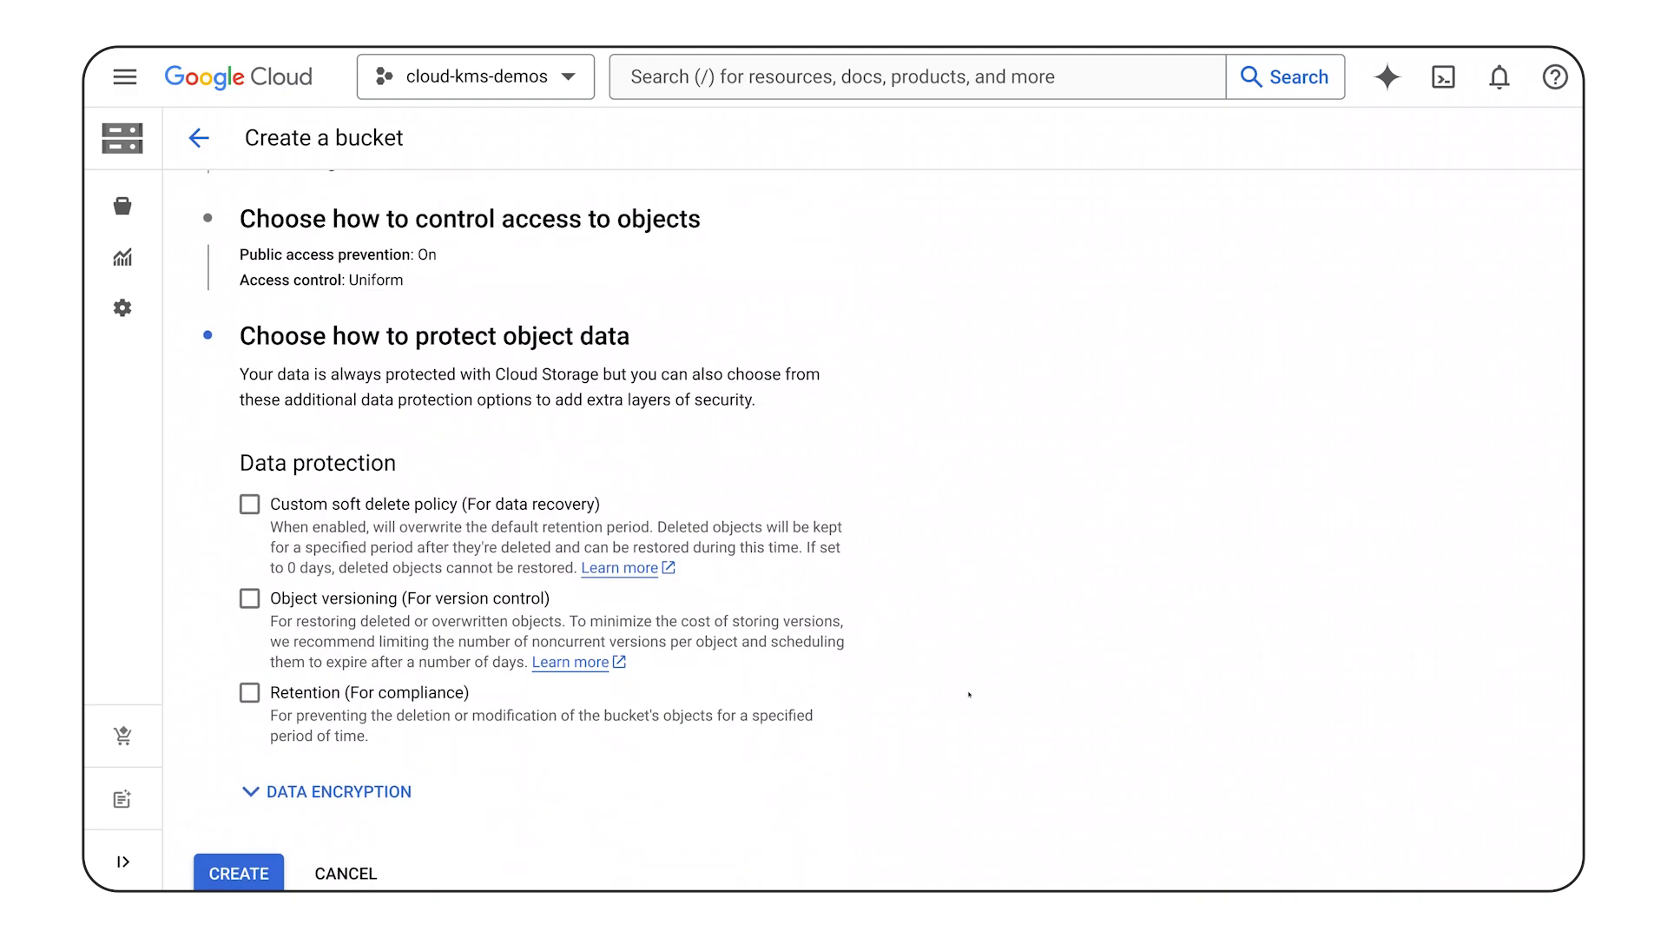
- Encrypt the bucket with the Cloud KMS key my-first-key and create it
click(327, 792)
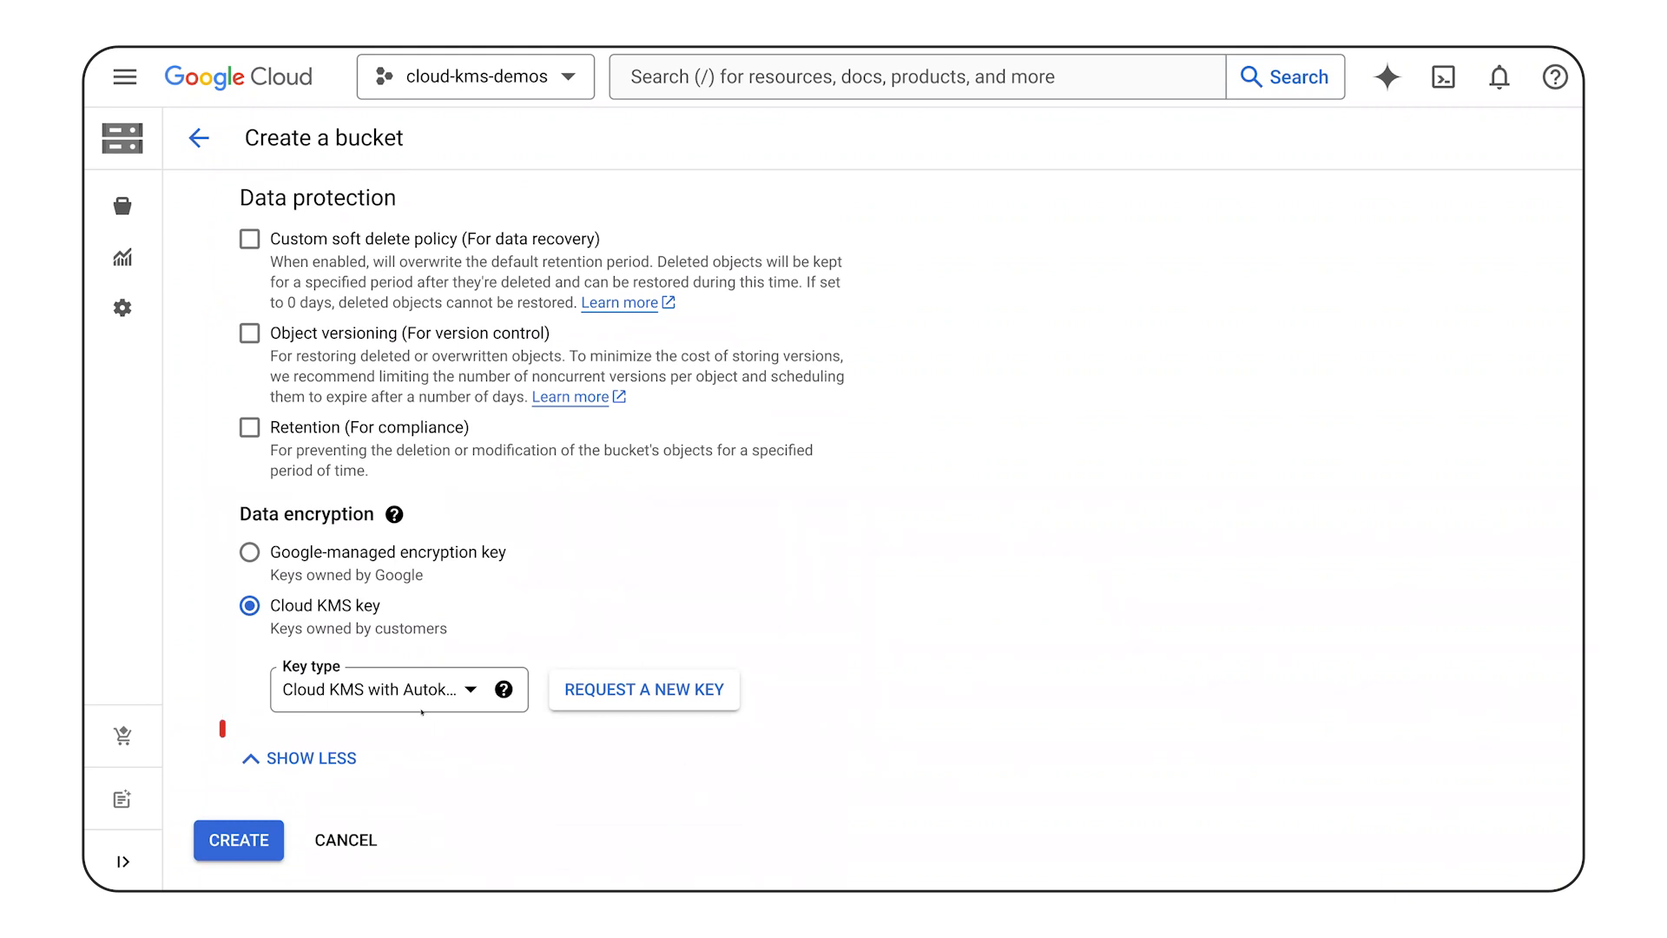
click(396, 690)
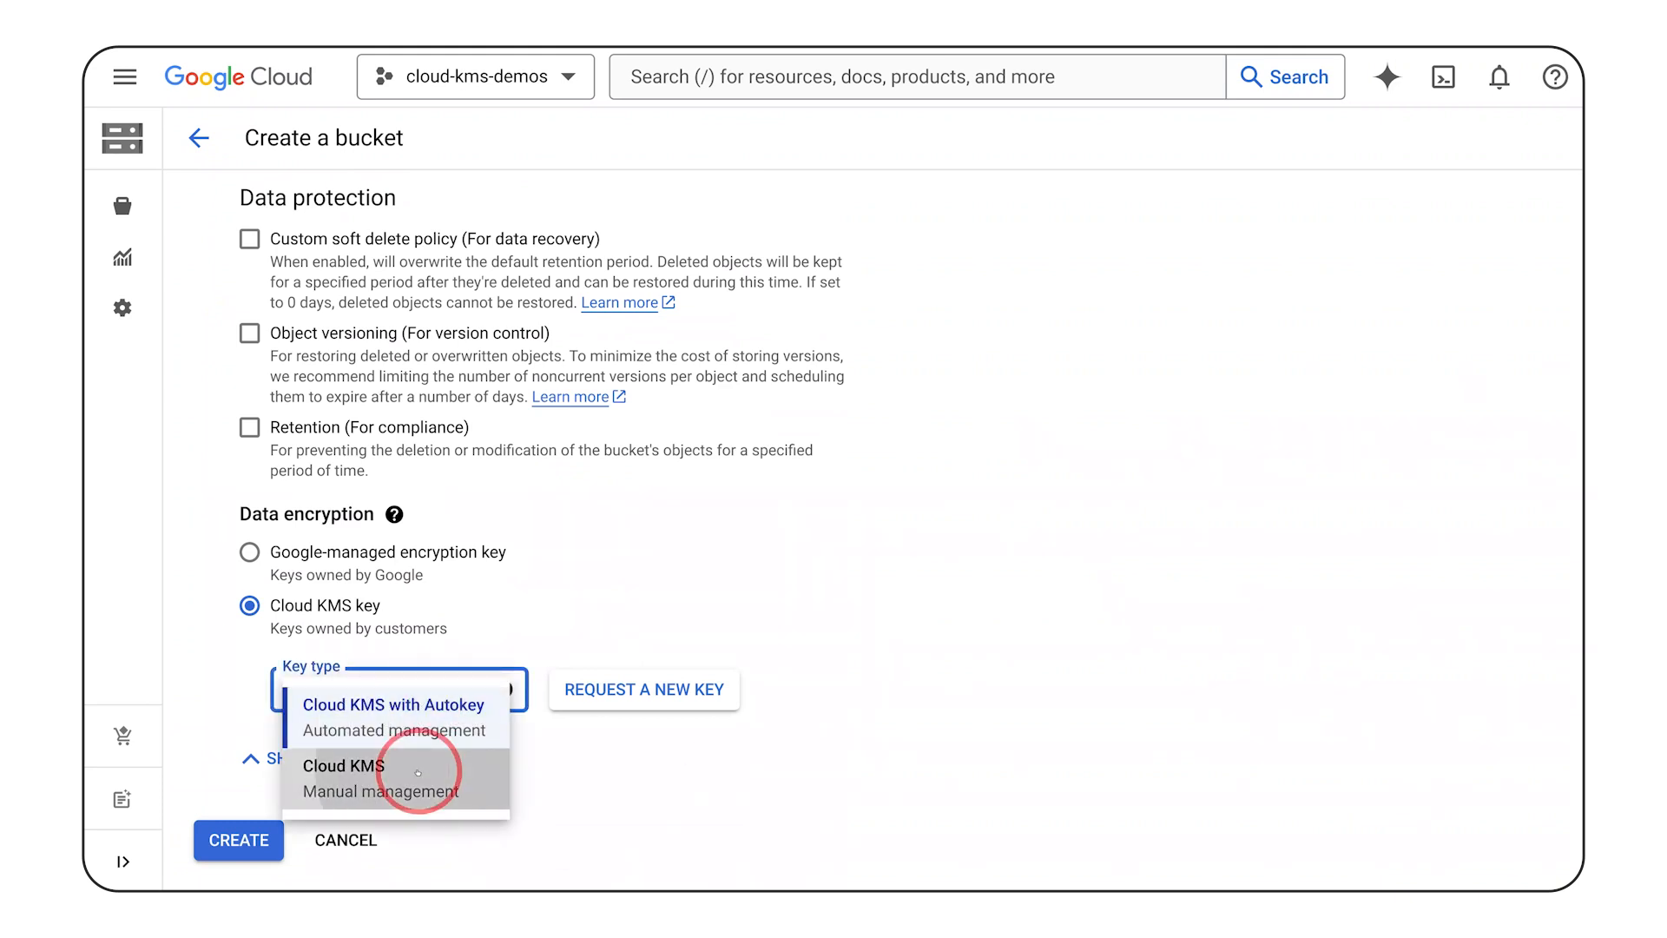
click(342, 777)
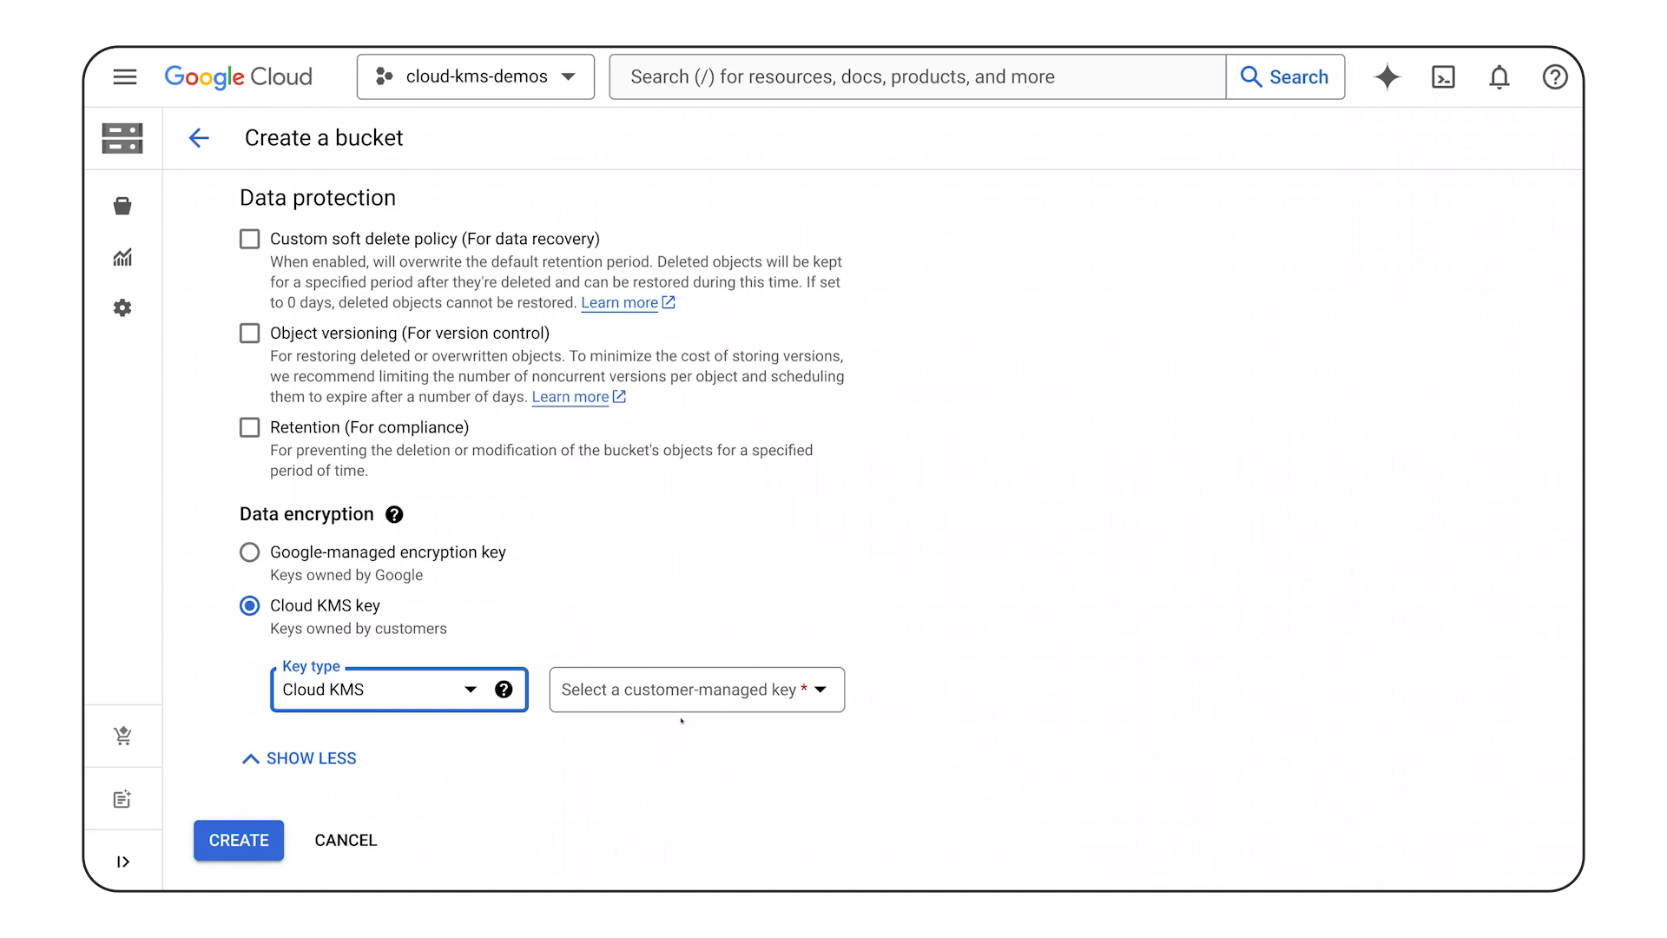
click(696, 689)
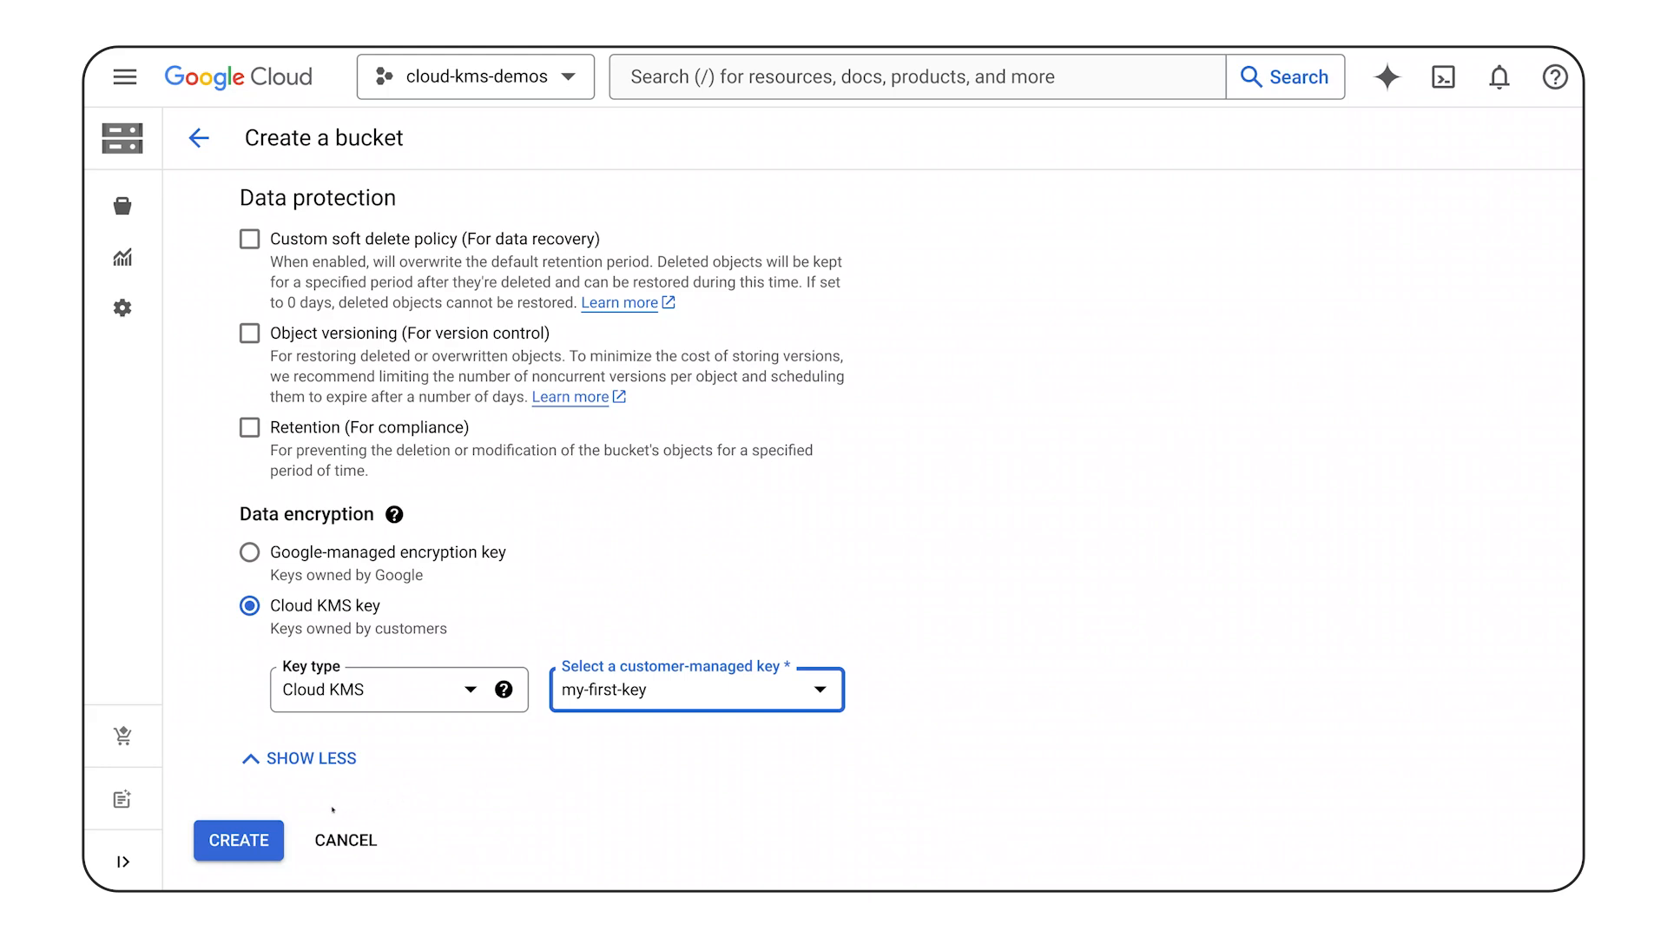
click(238, 840)
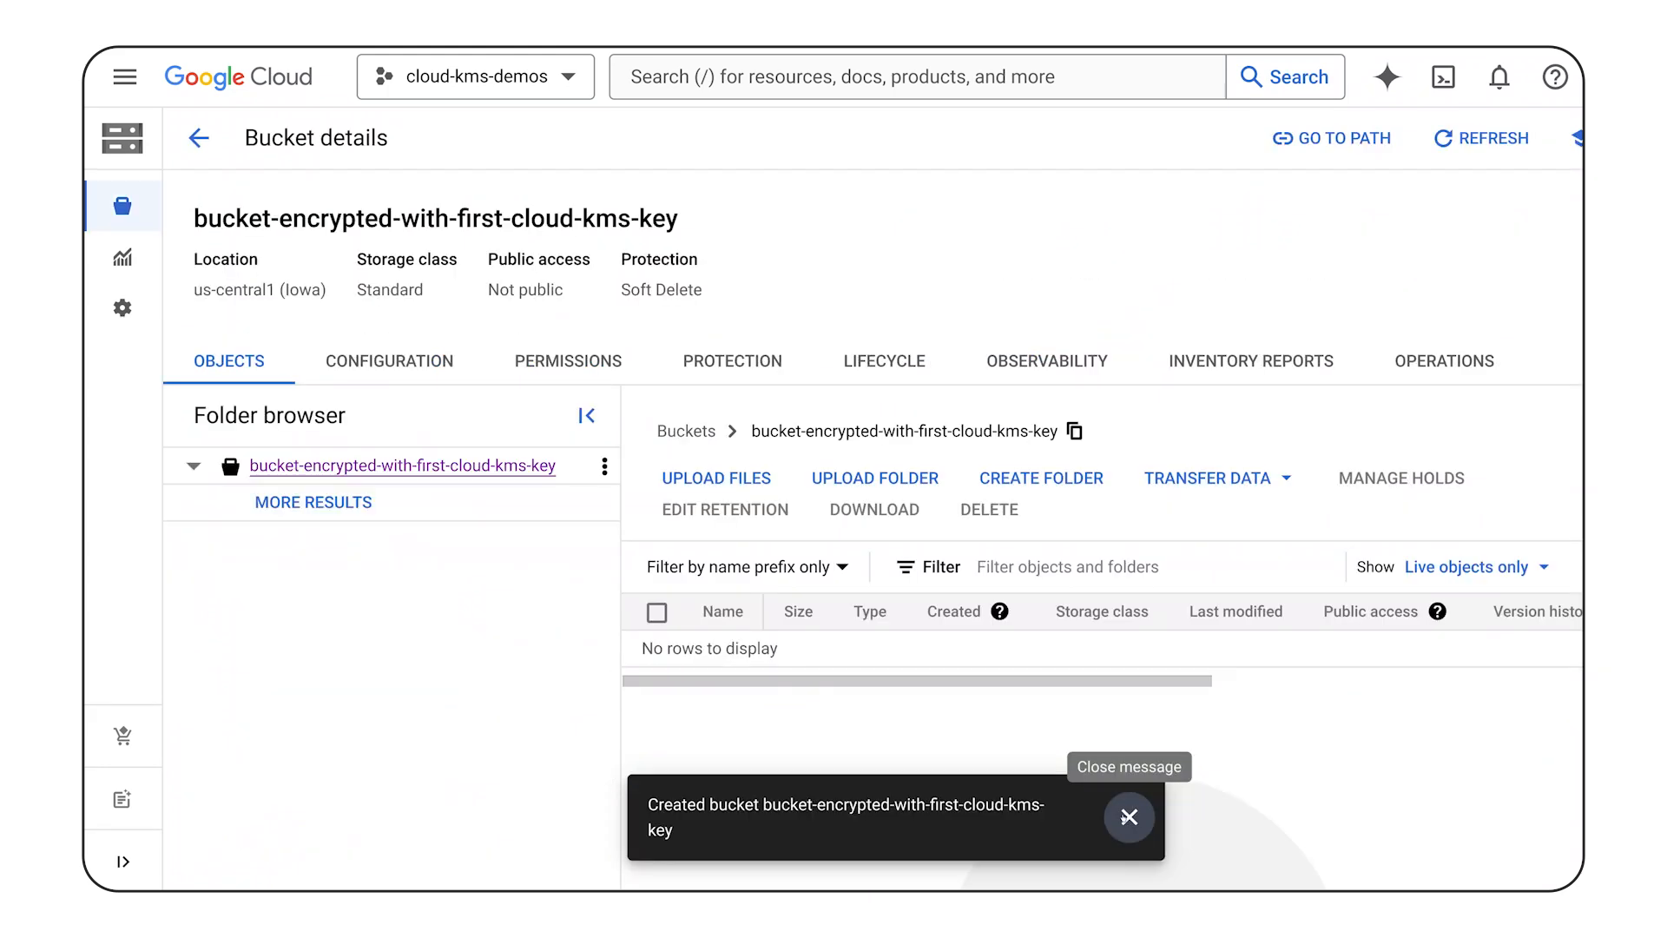
- View the bucket's Configuration and follow its Default encryption key link to my-first-key
click(1129, 816)
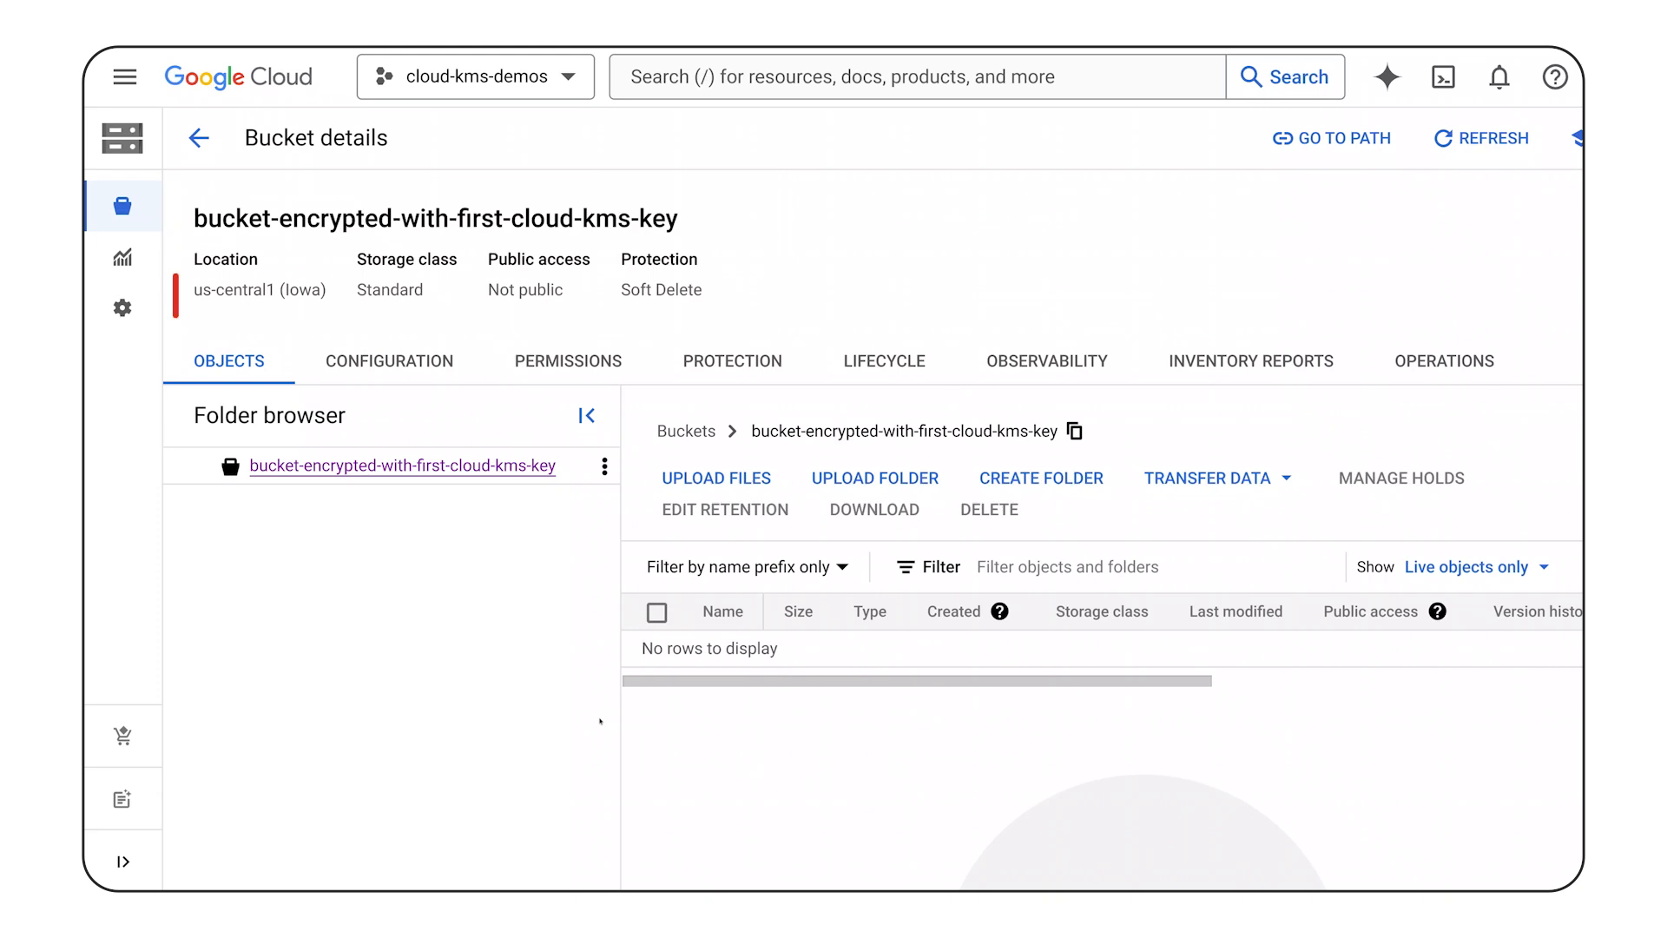
click(389, 362)
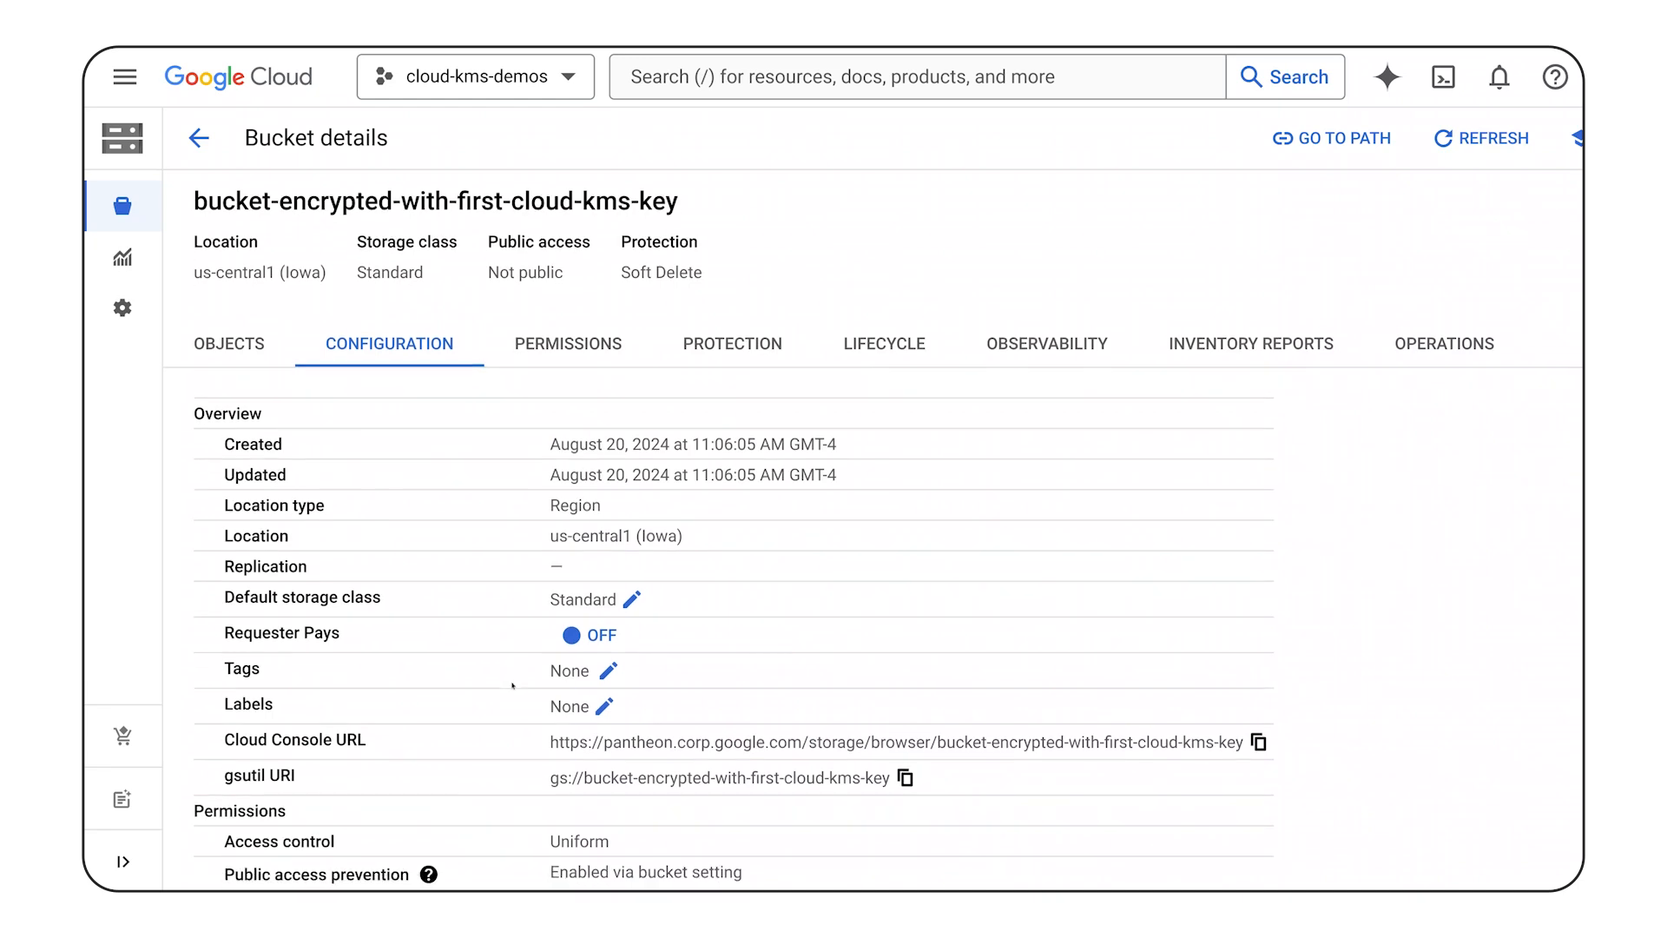
scroll(down, 3)
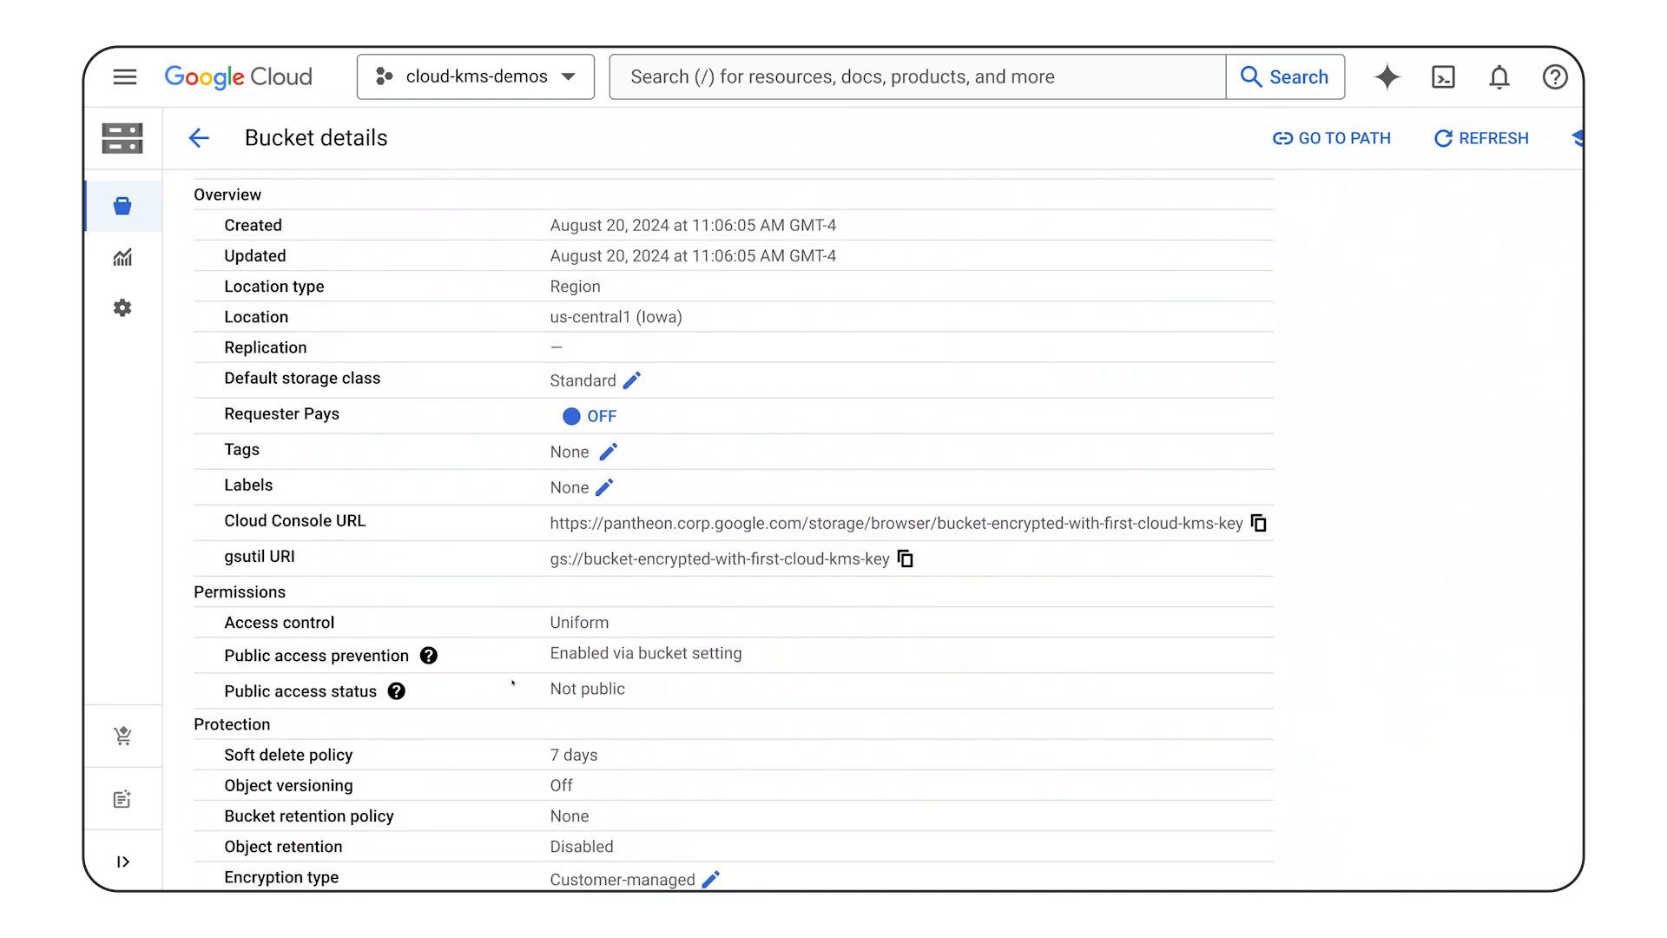
scroll(down, 3)
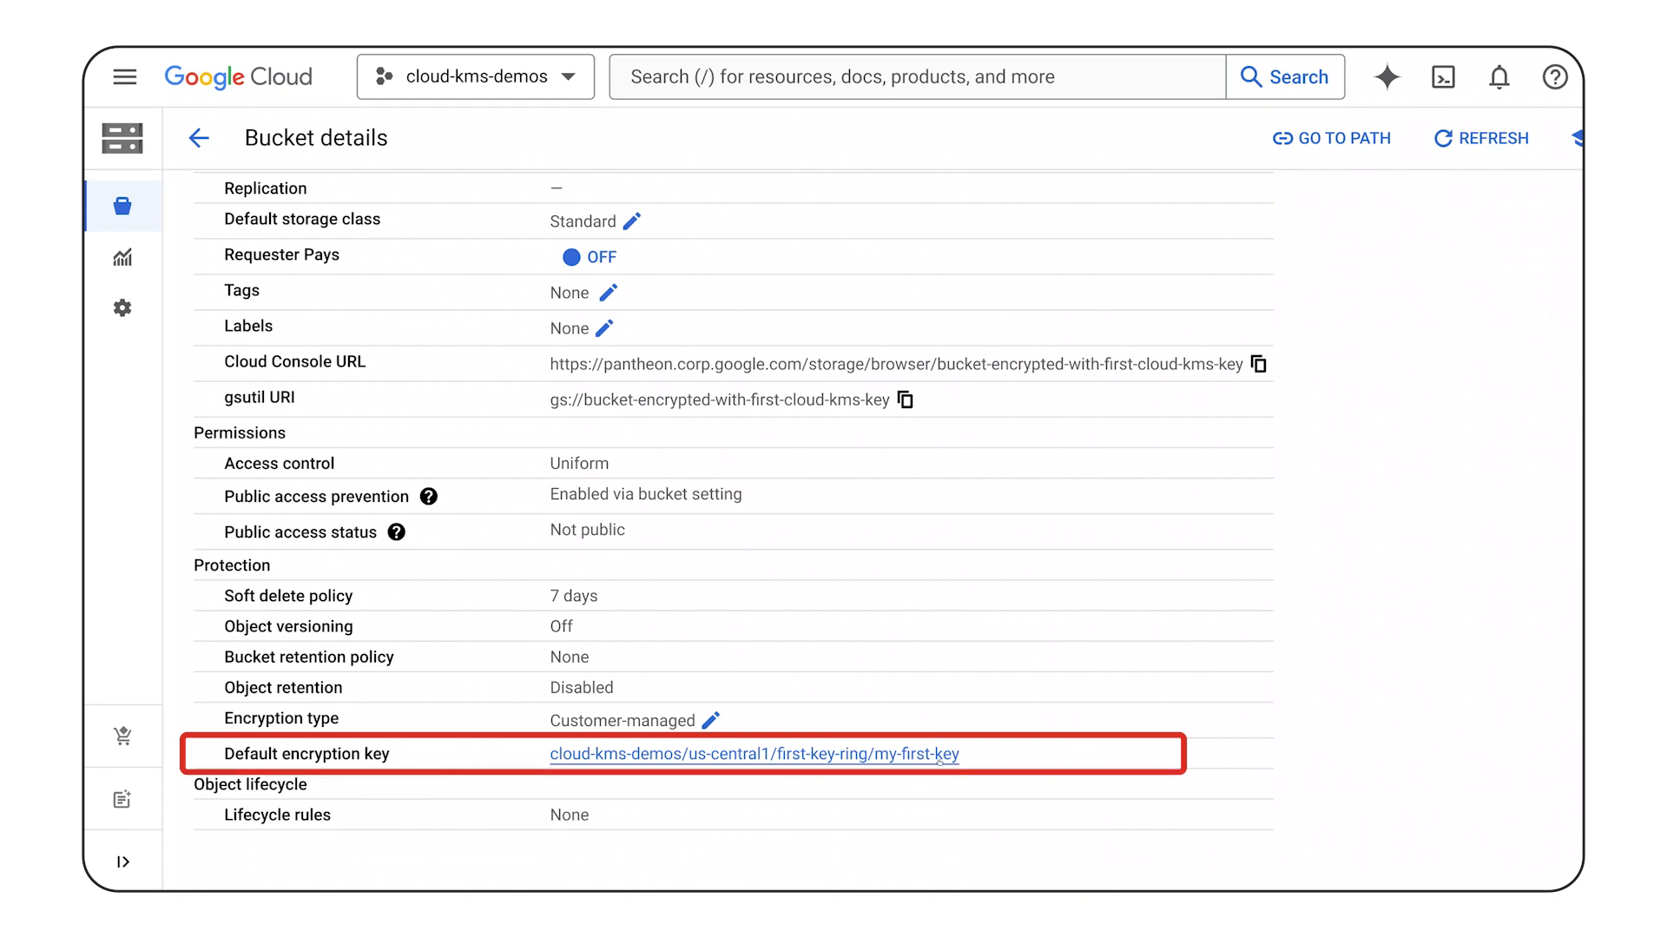
click(754, 754)
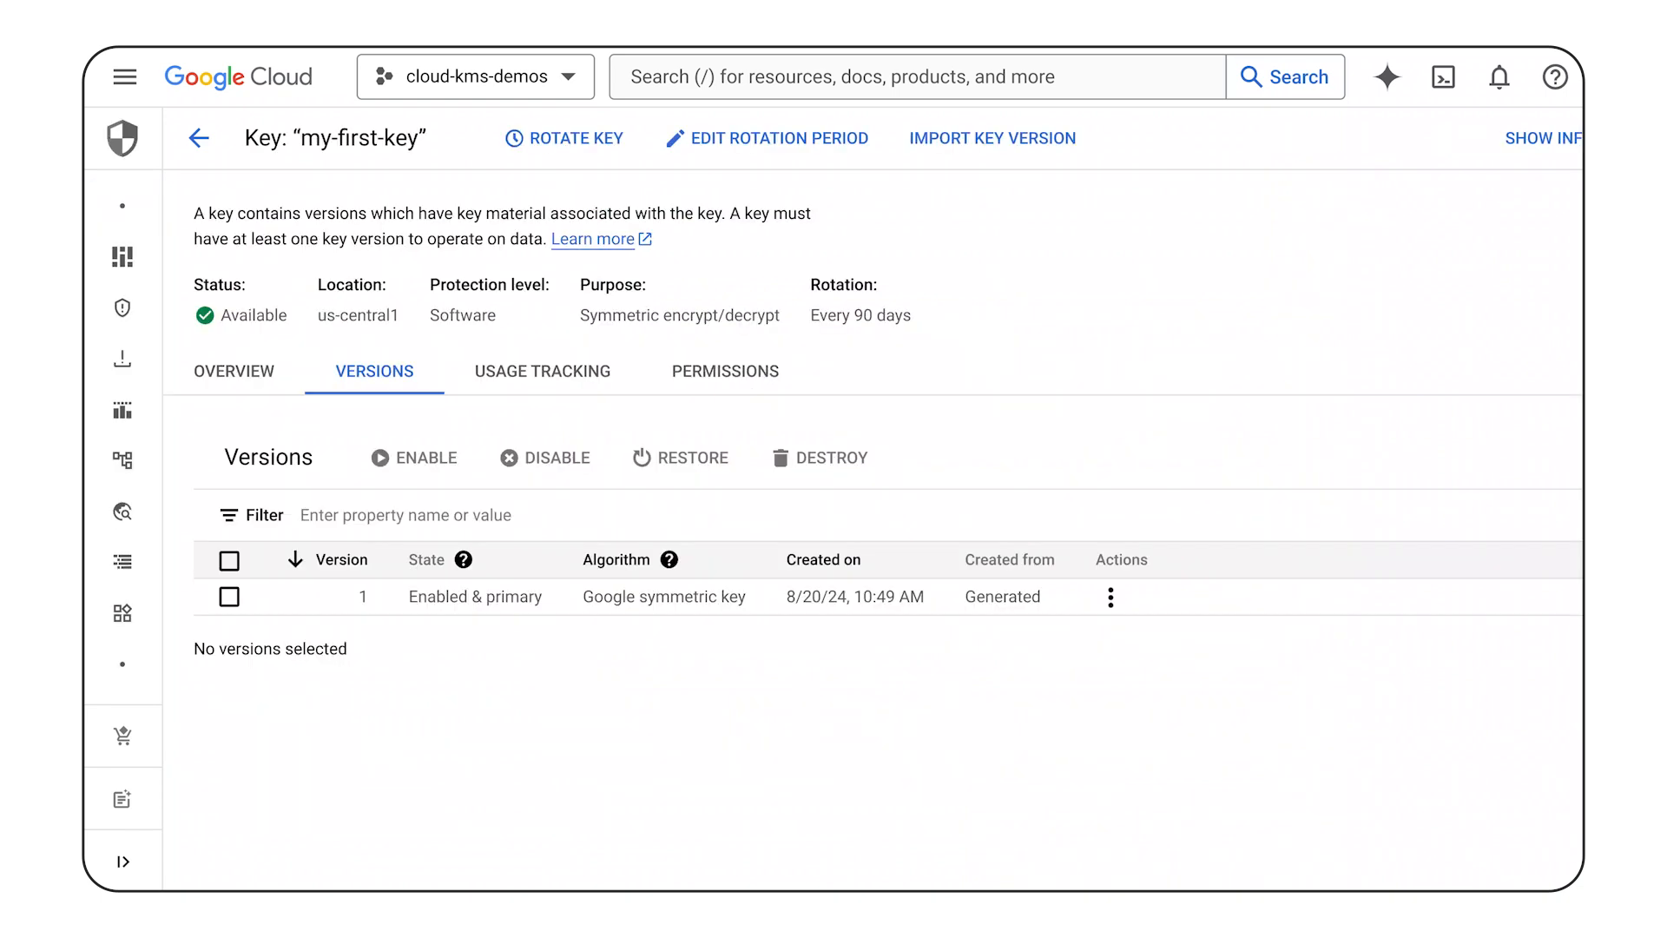